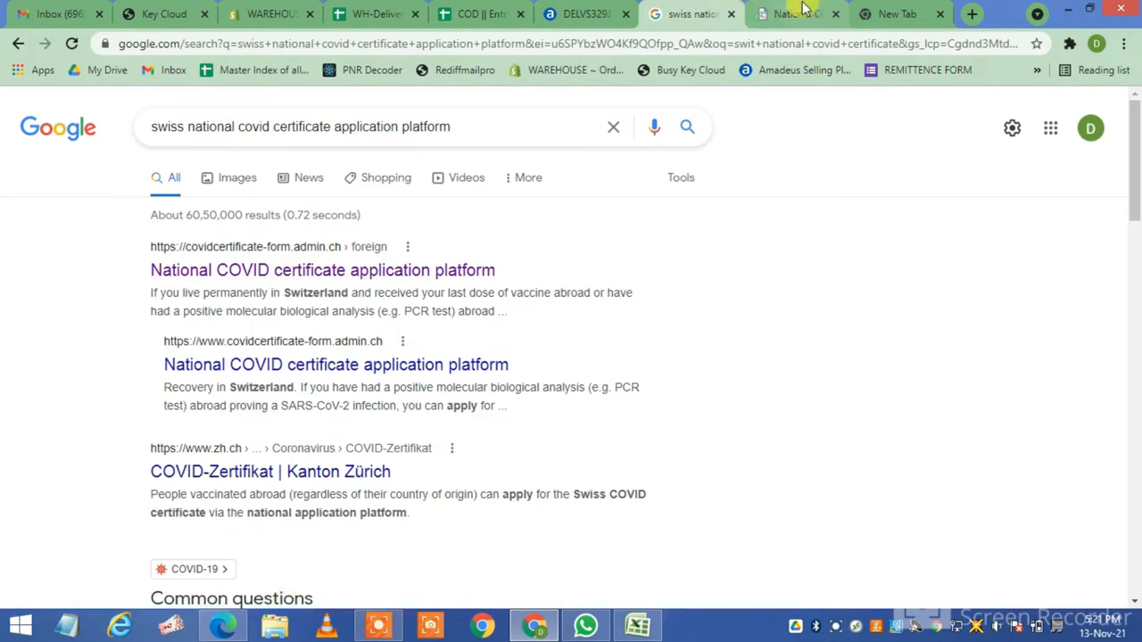
# Step: Request a COVID-19 certificate as a visitor to Switzerland, revealing the Recovered / Fully vaccinated choice
pyautogui.click(321, 270)
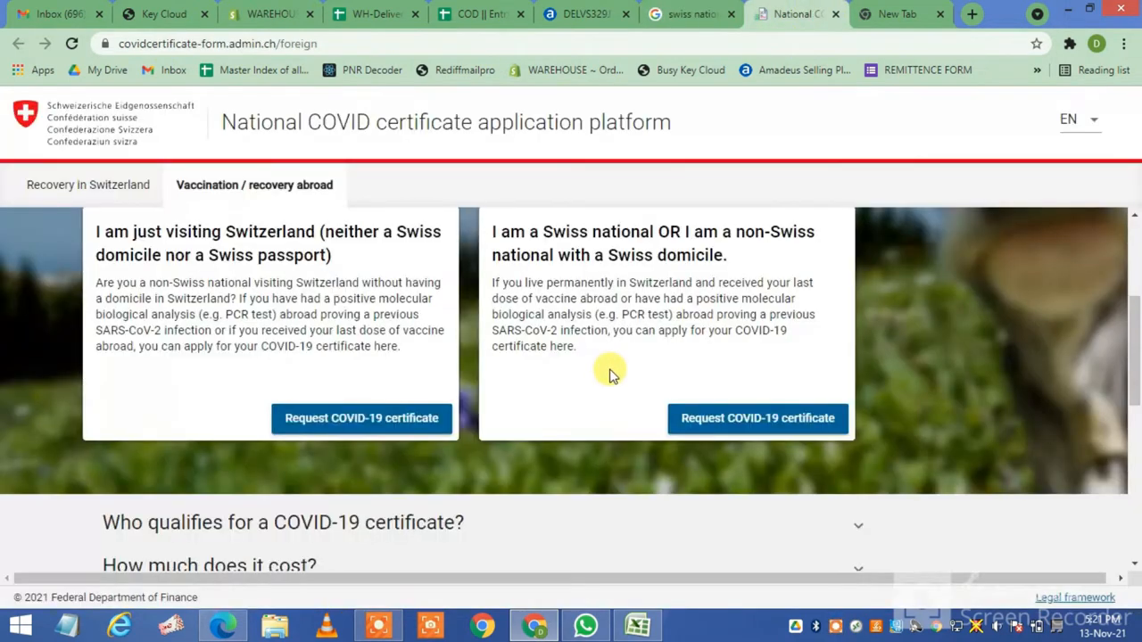
pyautogui.scroll(3)
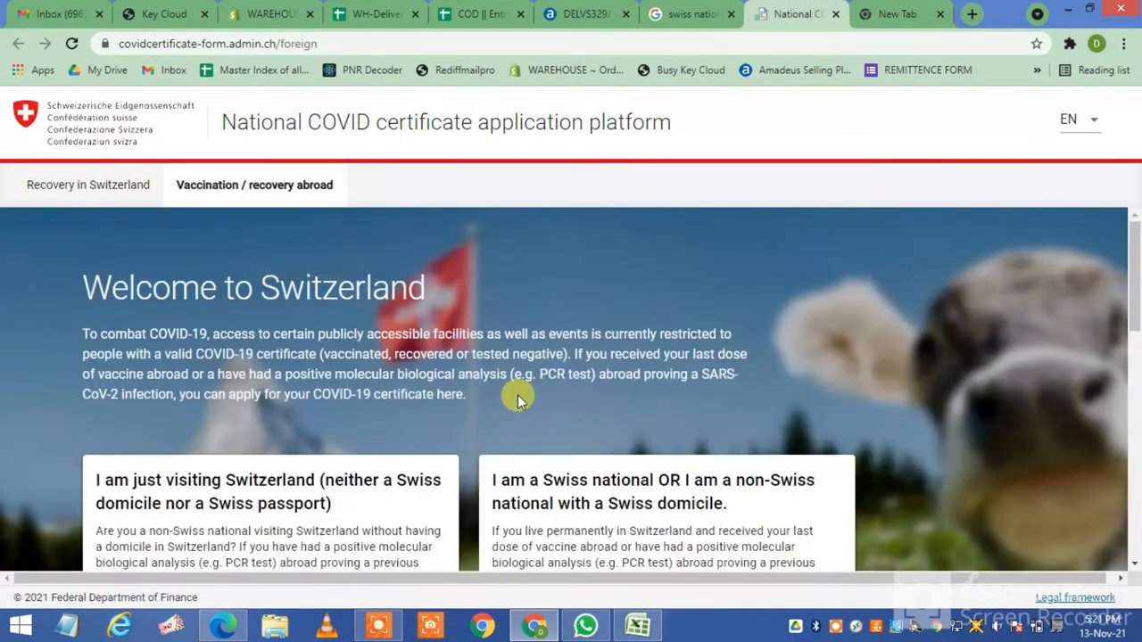
pyautogui.scroll(-3)
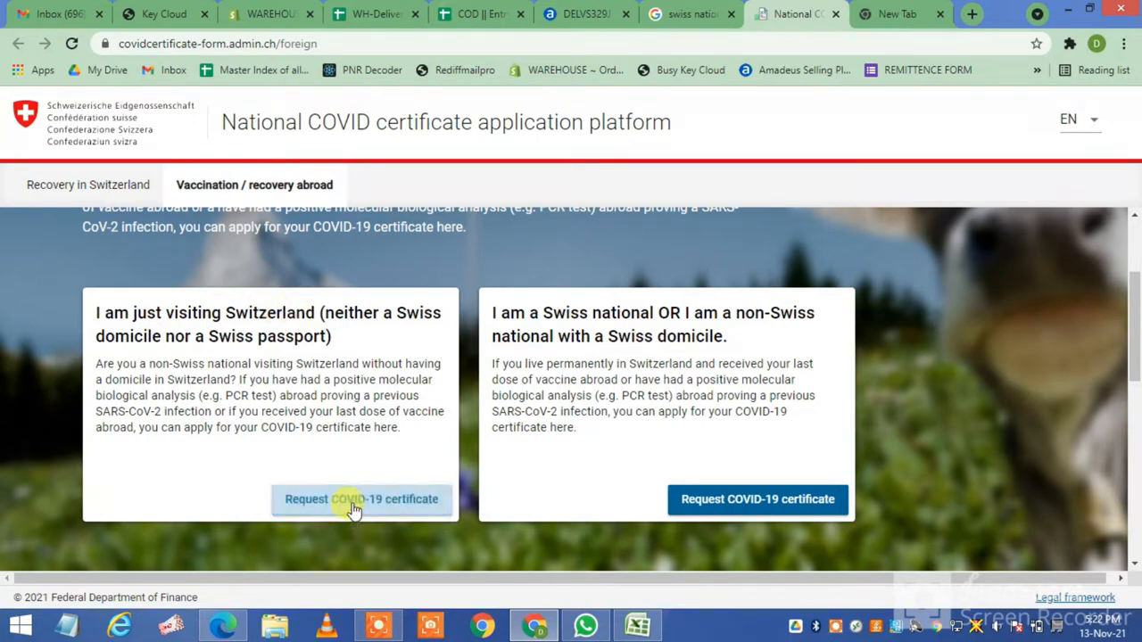
pyautogui.click(360, 499)
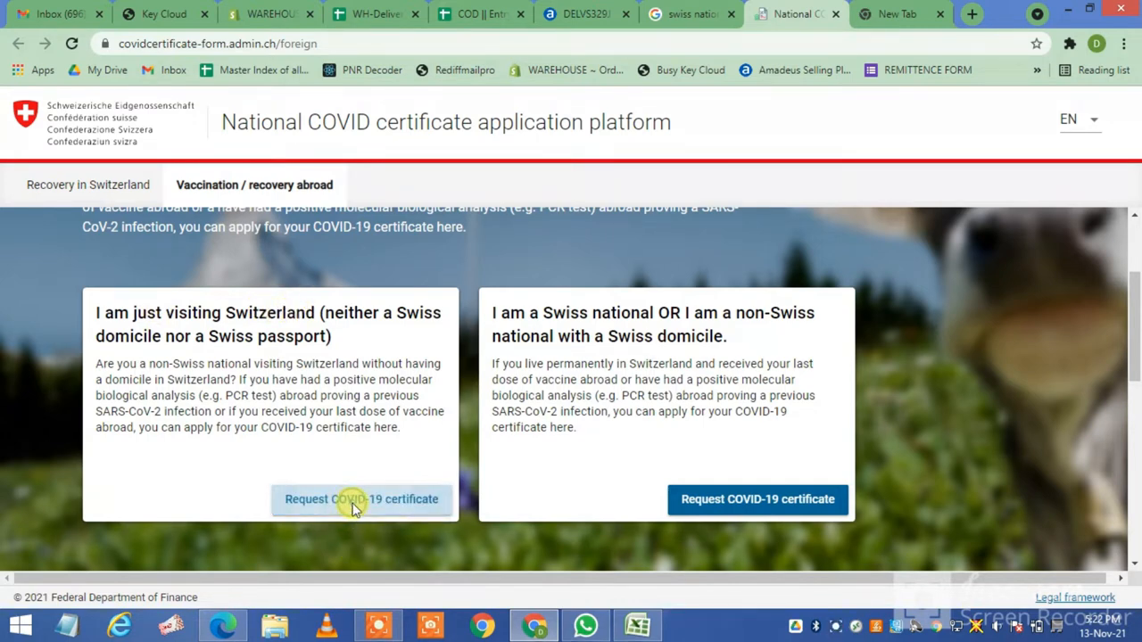
pyautogui.click(361, 499)
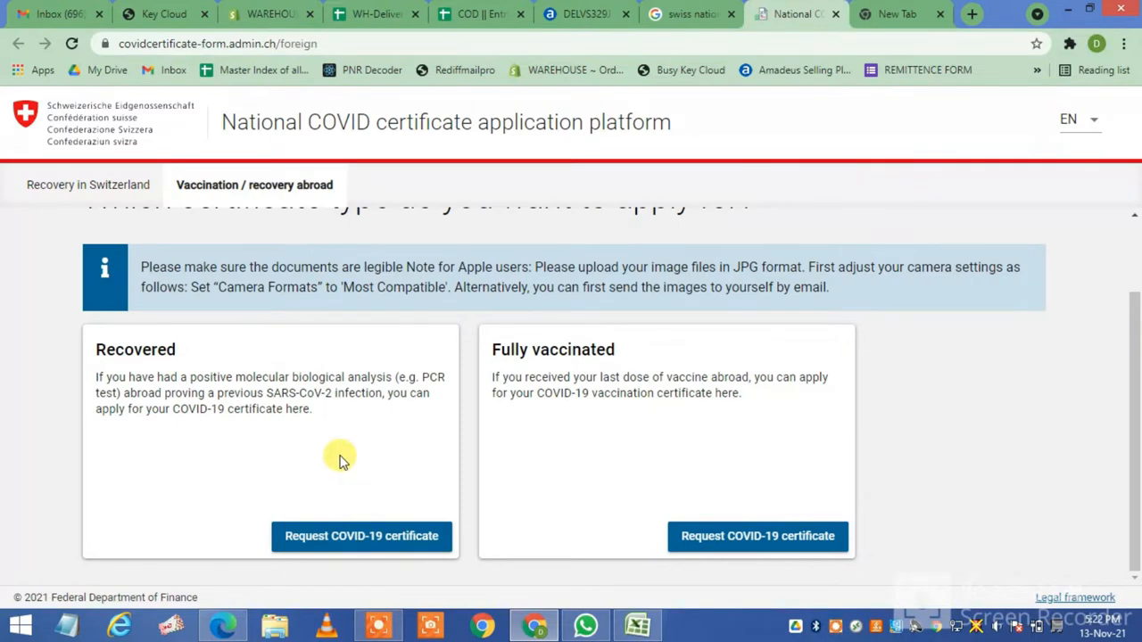
pyautogui.moveTo(100, 369)
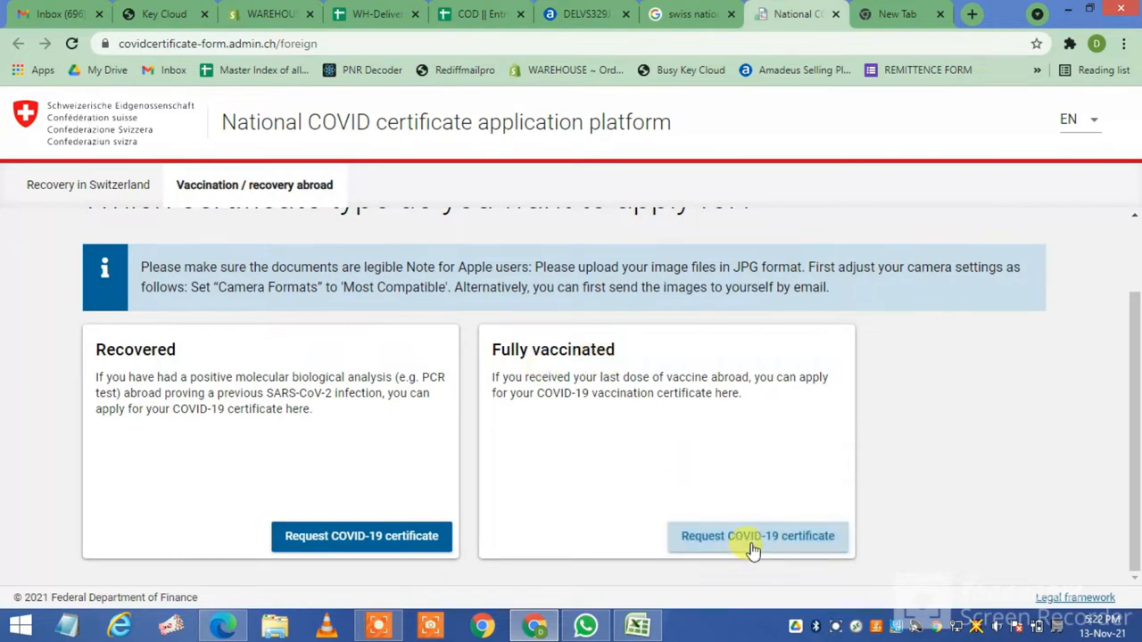
# Step: Start the fully vaccinated application and set the location of stay to 5
pyautogui.click(757, 535)
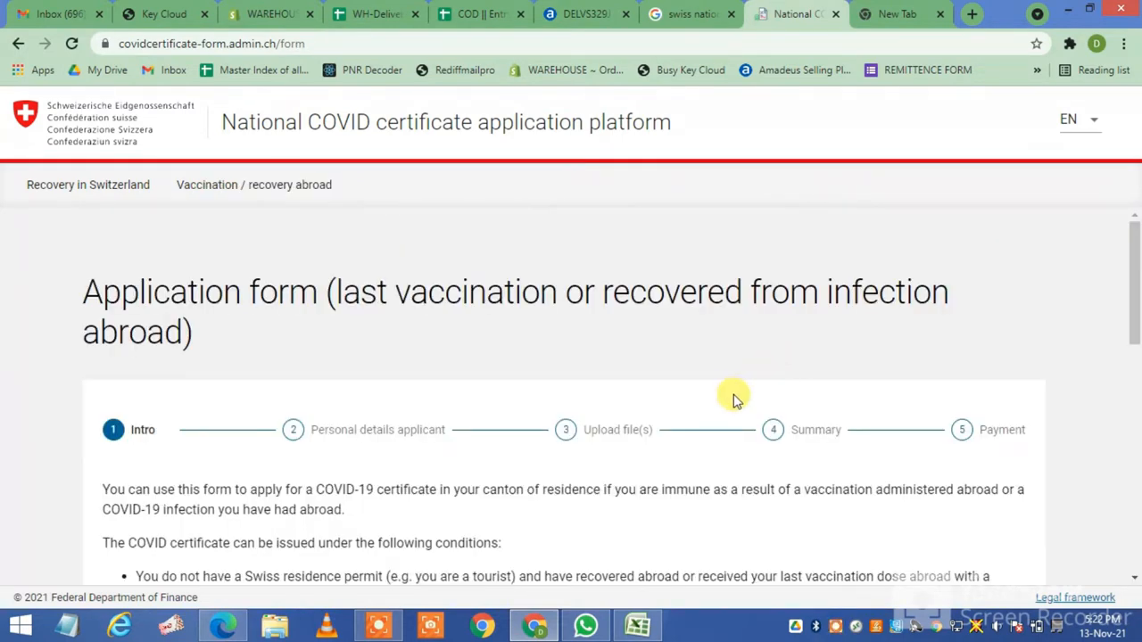
pyautogui.scroll(-3)
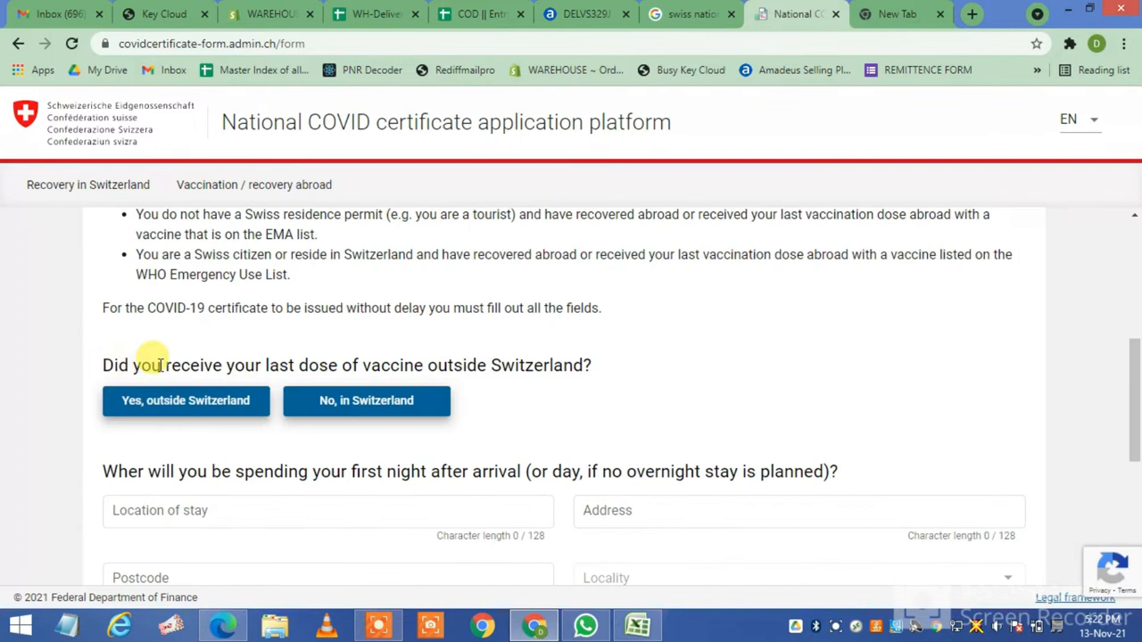
pyautogui.moveTo(407, 364)
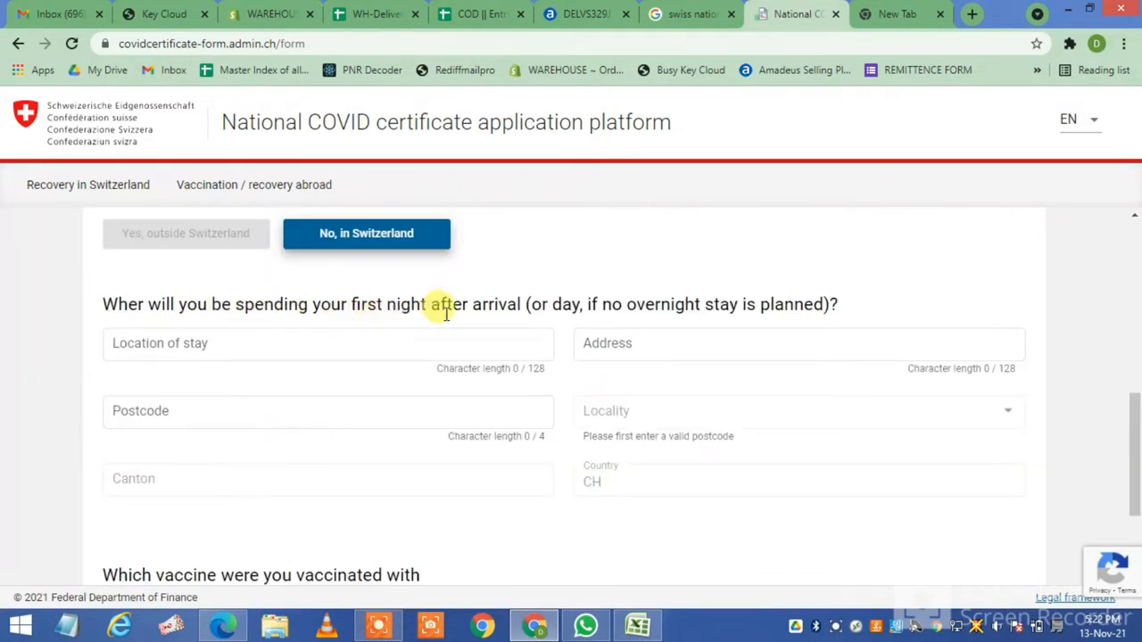
pyautogui.moveTo(612, 321)
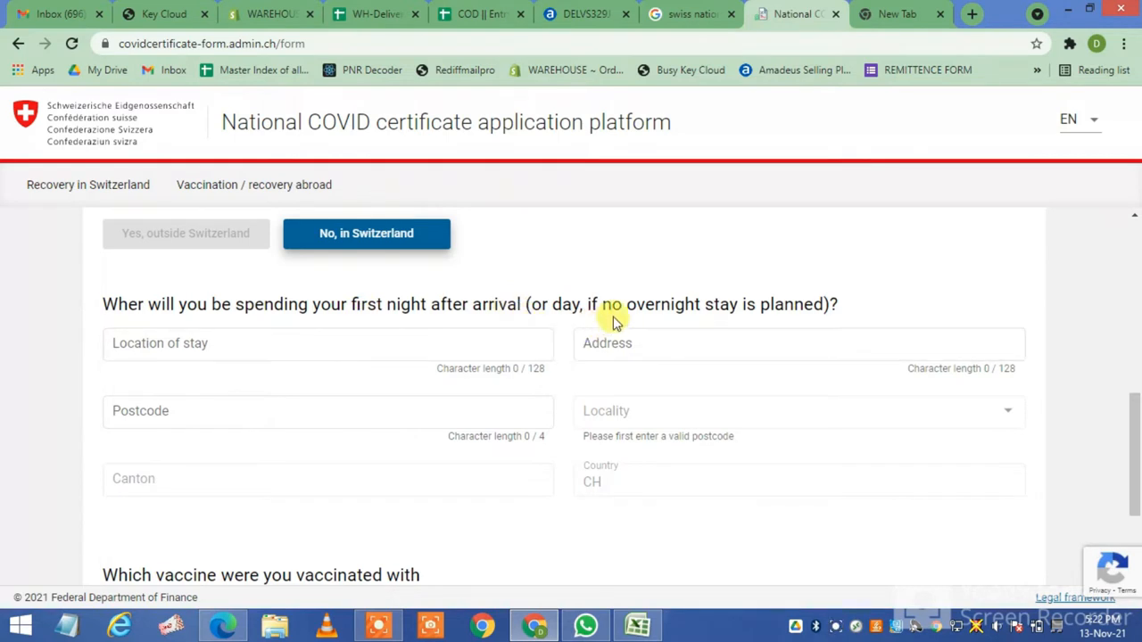
pyautogui.click(328, 342)
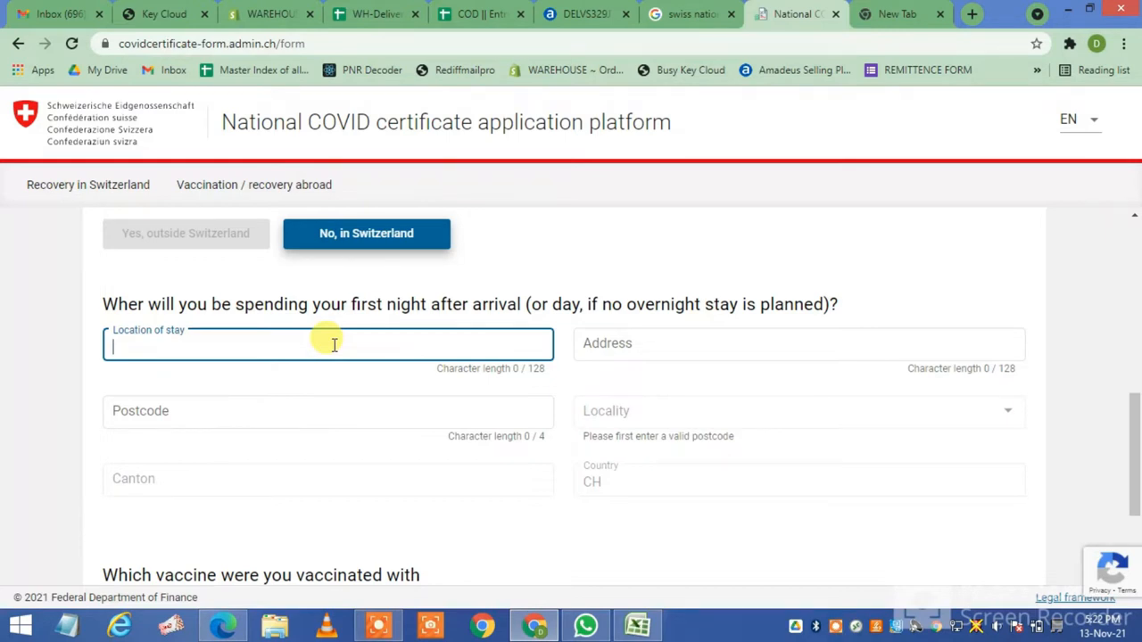
pyautogui.write('5')
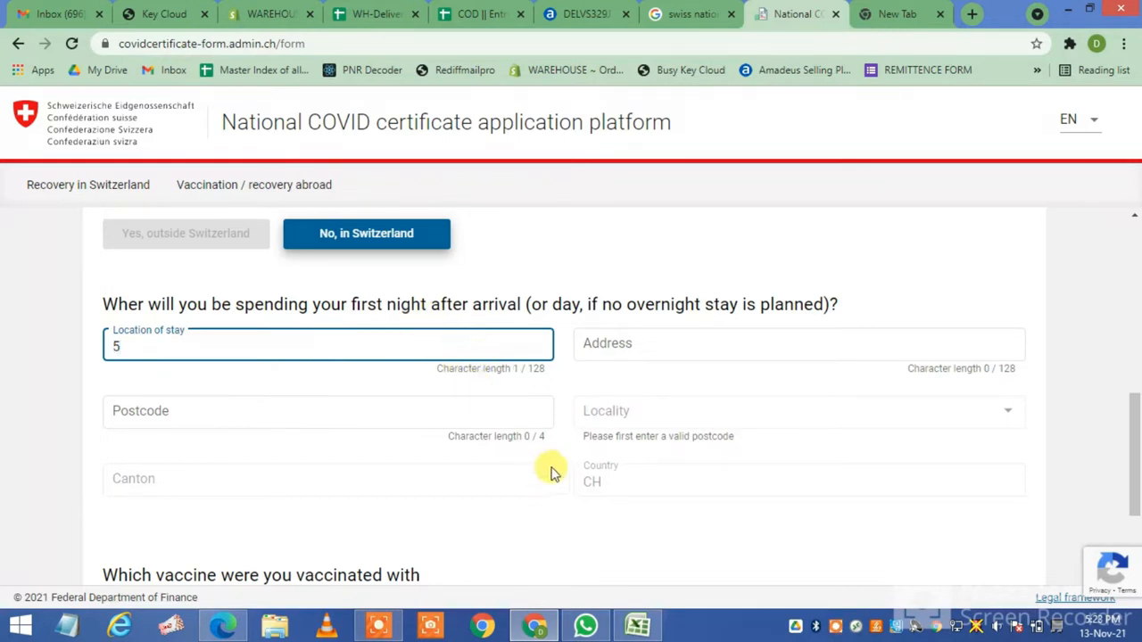
# Step: Enter address 'Victoria Jungfrau Höheweg 41, 3800 Interlaken, Switzerland', postcode 3800 and locality Interlaken
pyautogui.click(799, 343)
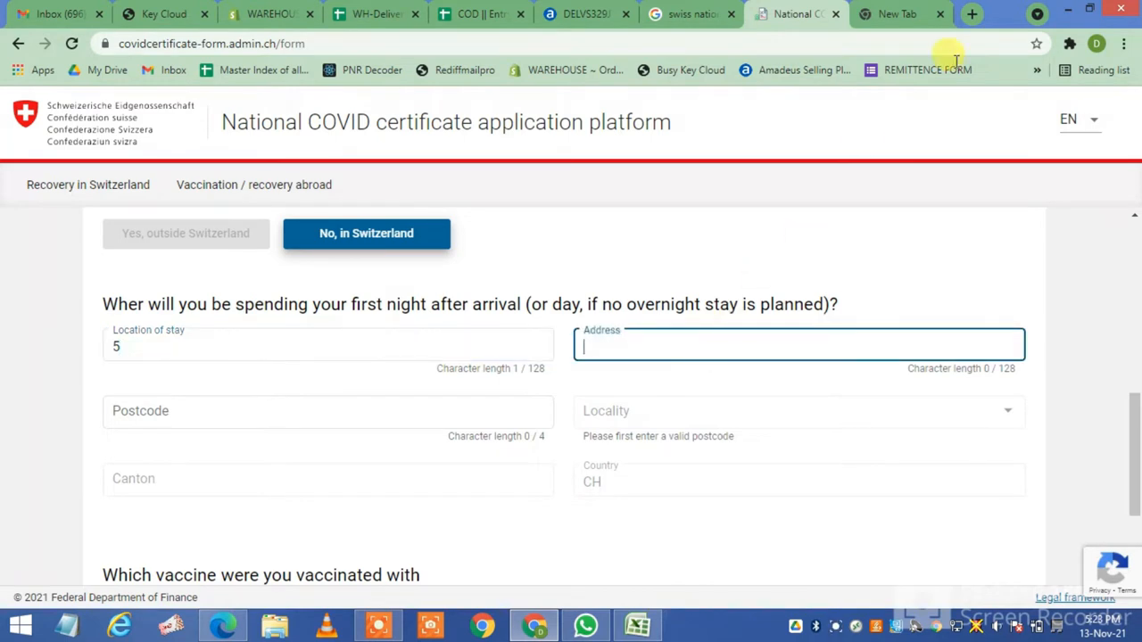
pyautogui.write('Victoria Jungfrau Höheweg 41, 3800 Interlaken, Switzerland')
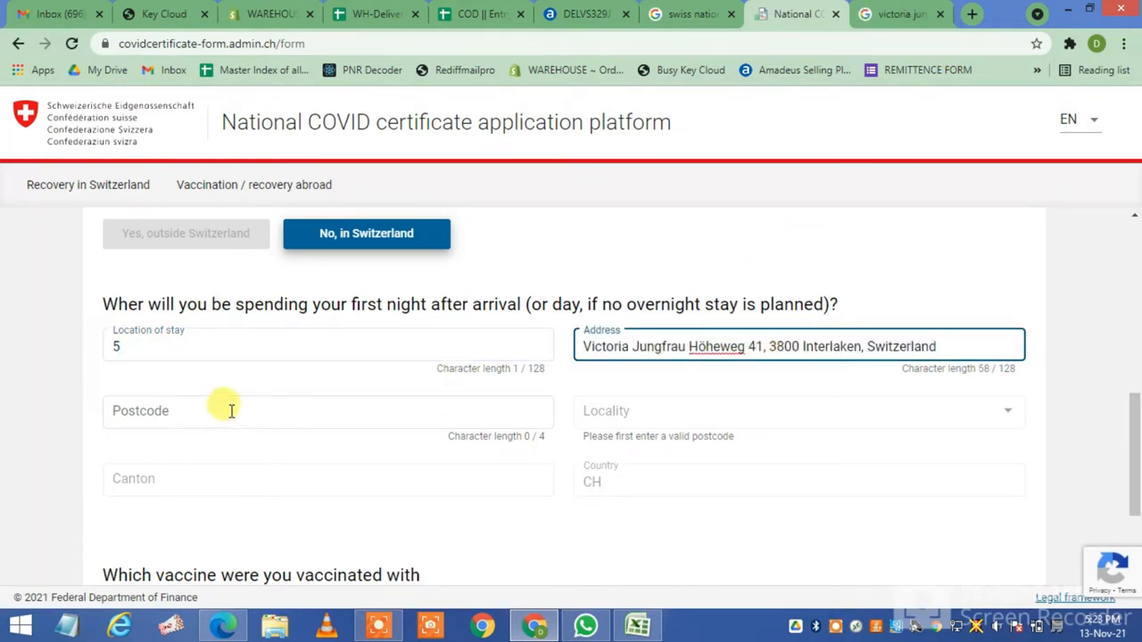
pyautogui.write('3800')
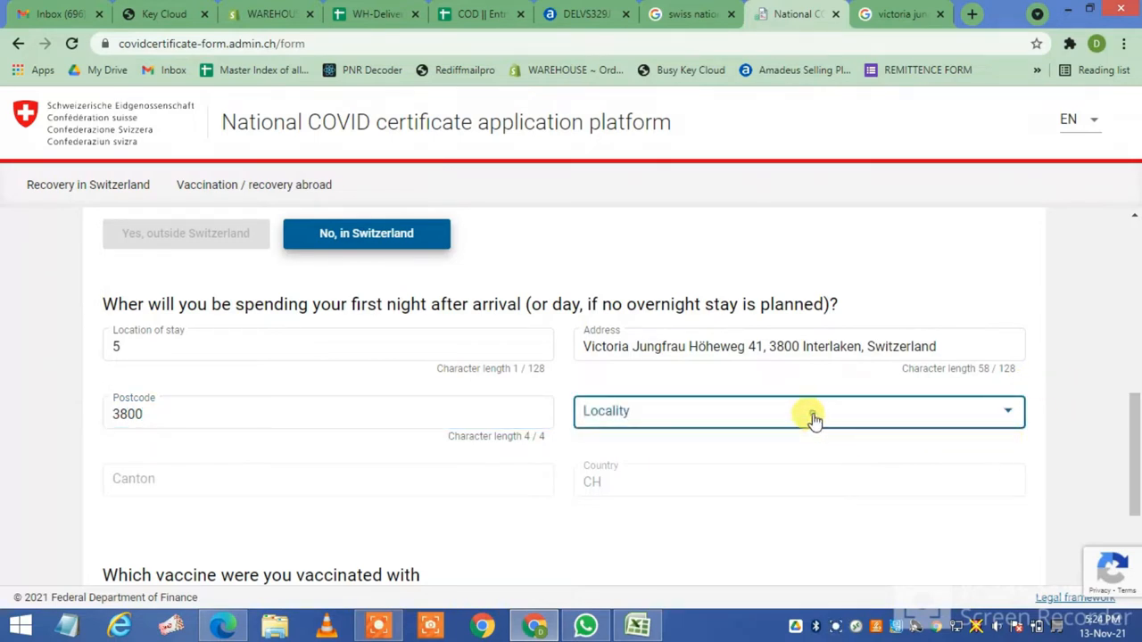
pyautogui.click(800, 410)
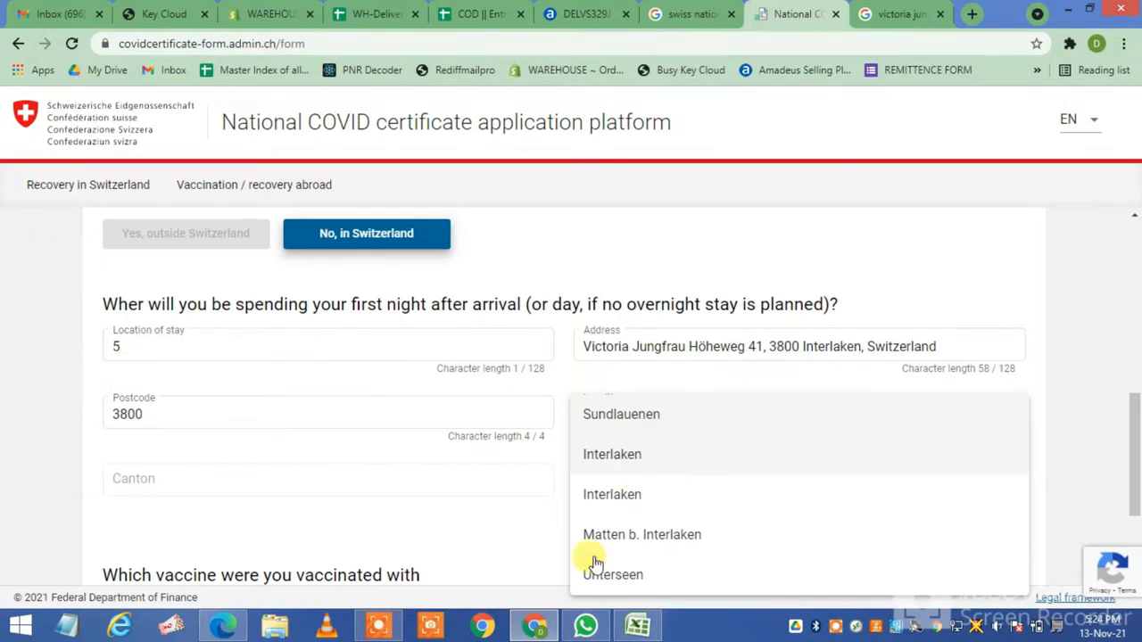
pyautogui.moveTo(606, 464)
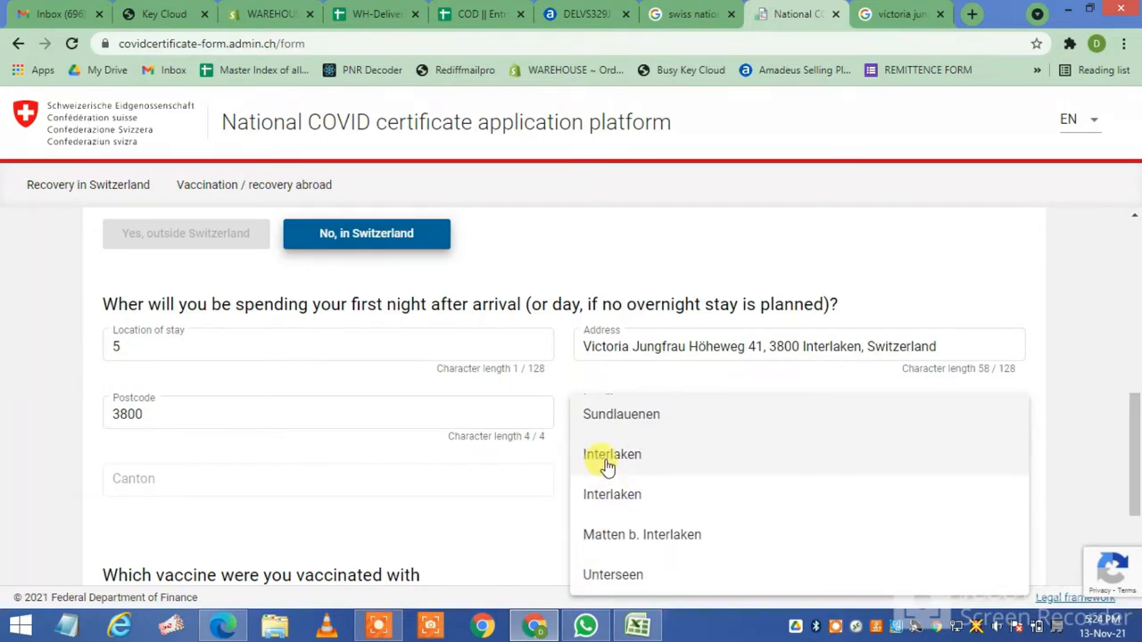
pyautogui.click(611, 455)
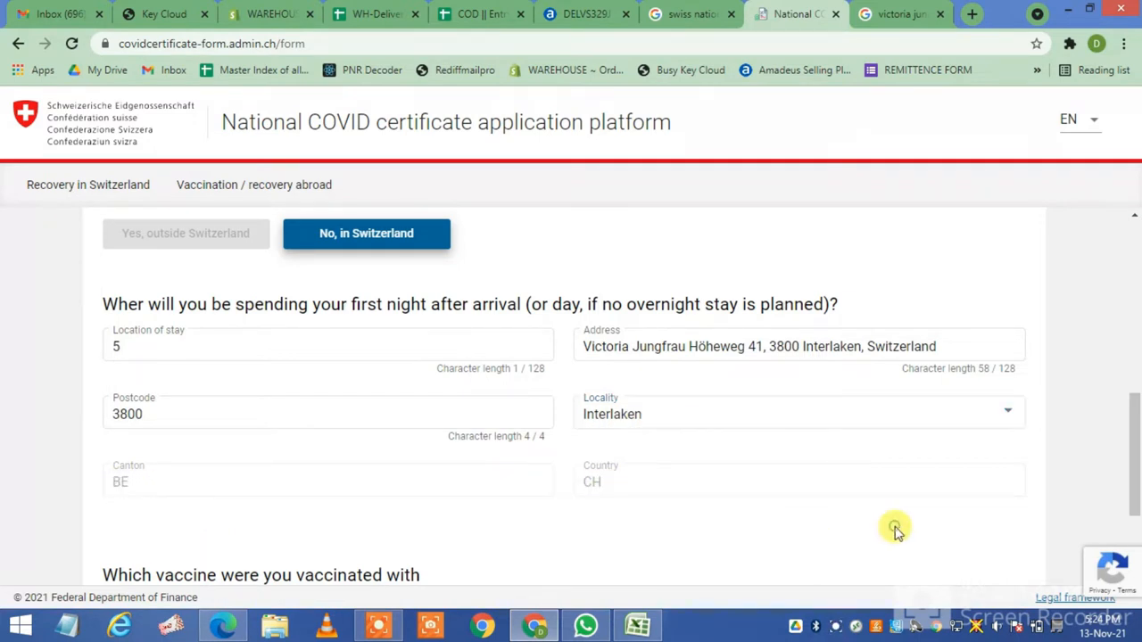
pyautogui.scroll(-3)
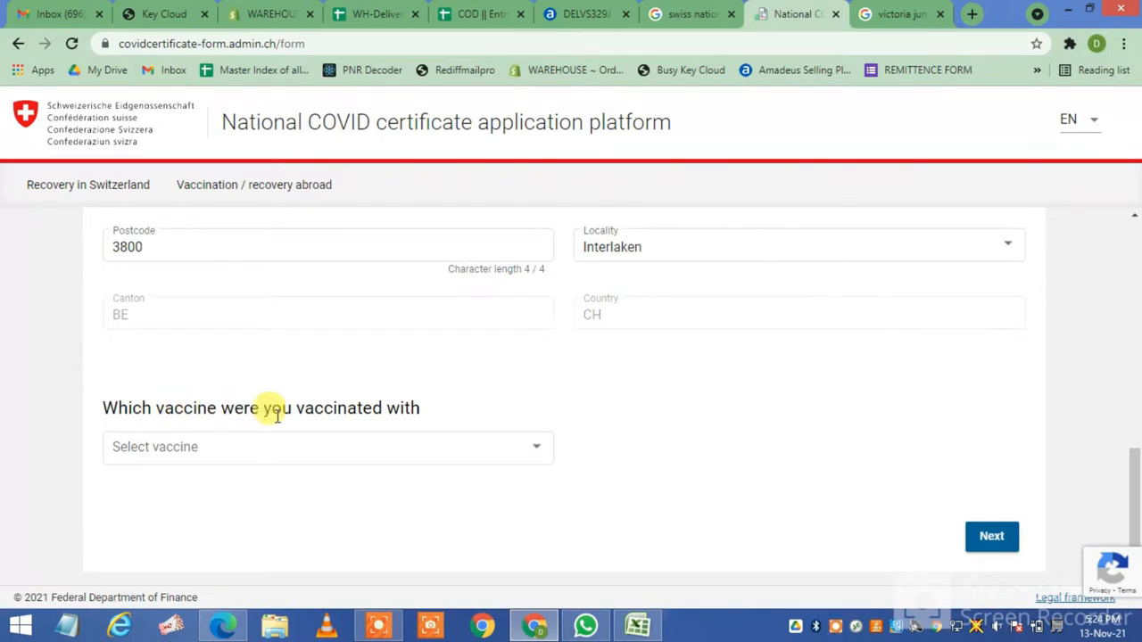
# Step: Select 'other AstraZeneca vaccines: COVISHIELD…' as the vaccine and continue to personal details
pyautogui.click(328, 446)
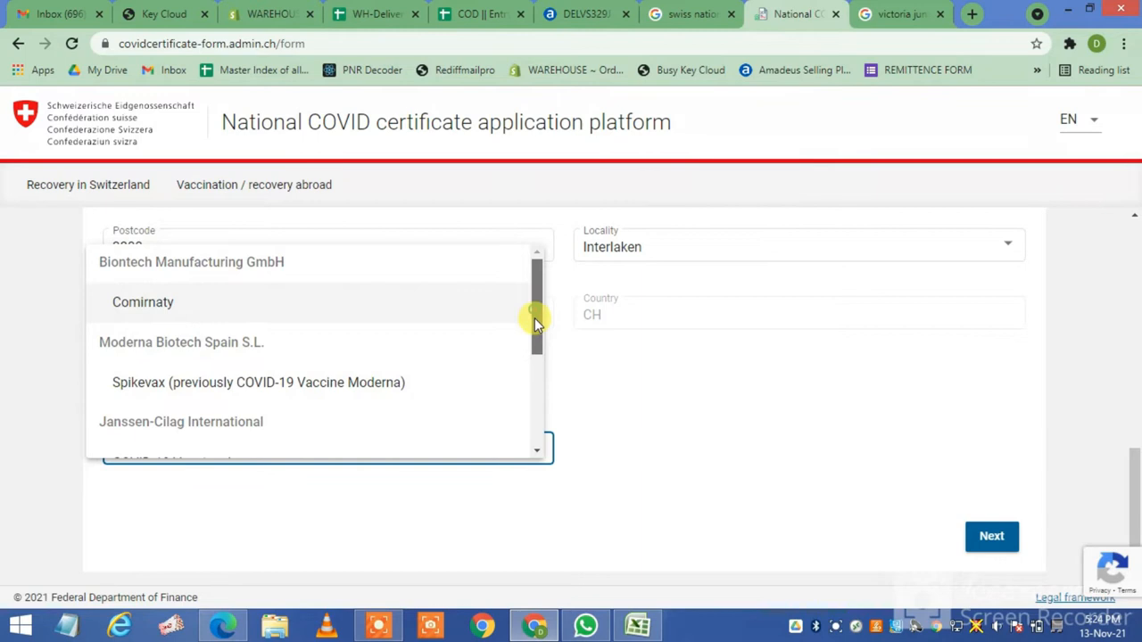
pyautogui.scroll(-3)
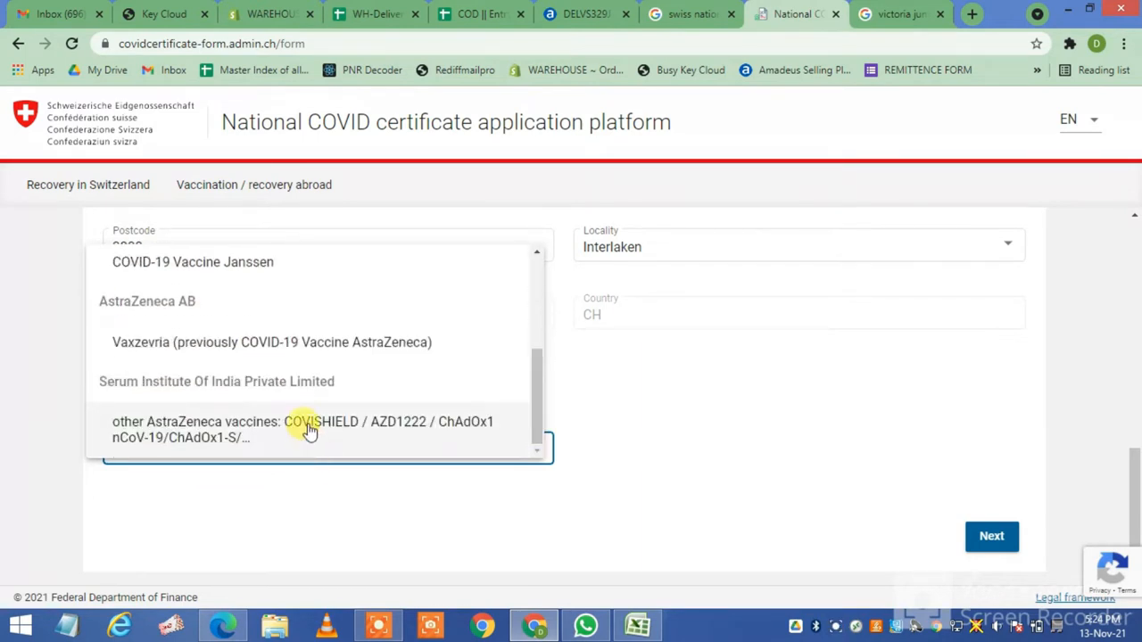
pyautogui.click(303, 428)
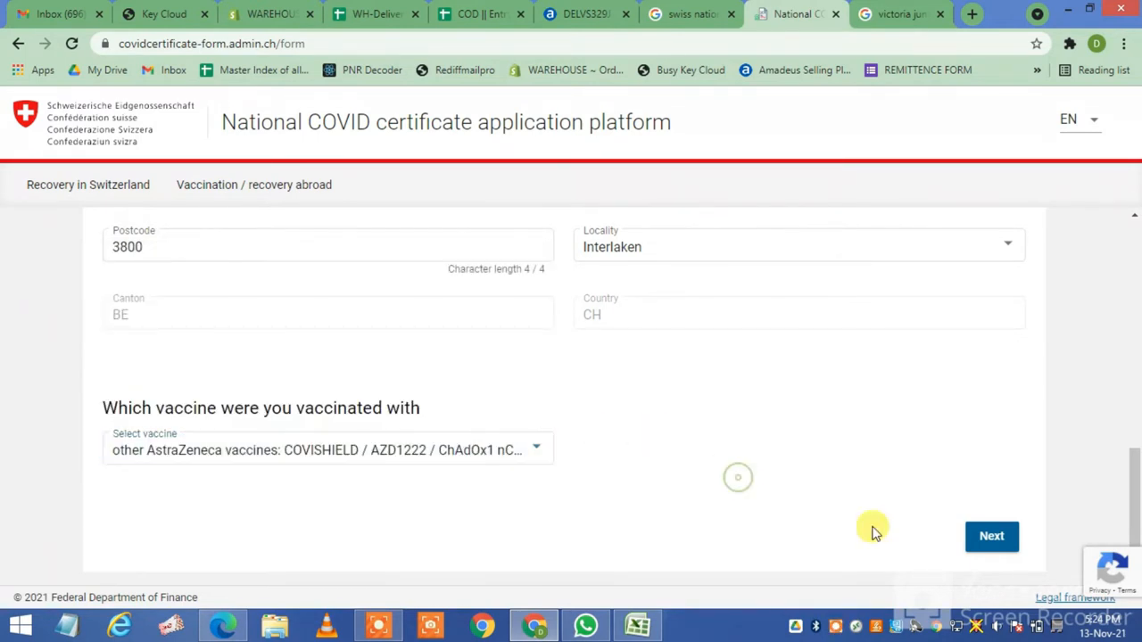
pyautogui.click(992, 536)
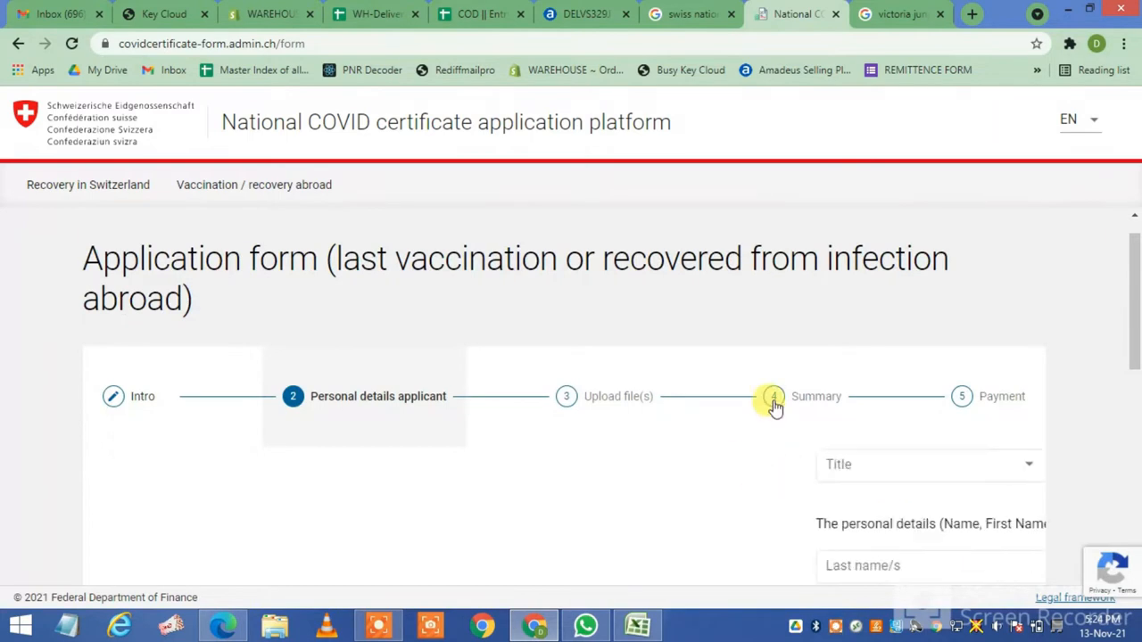
pyautogui.click(928, 464)
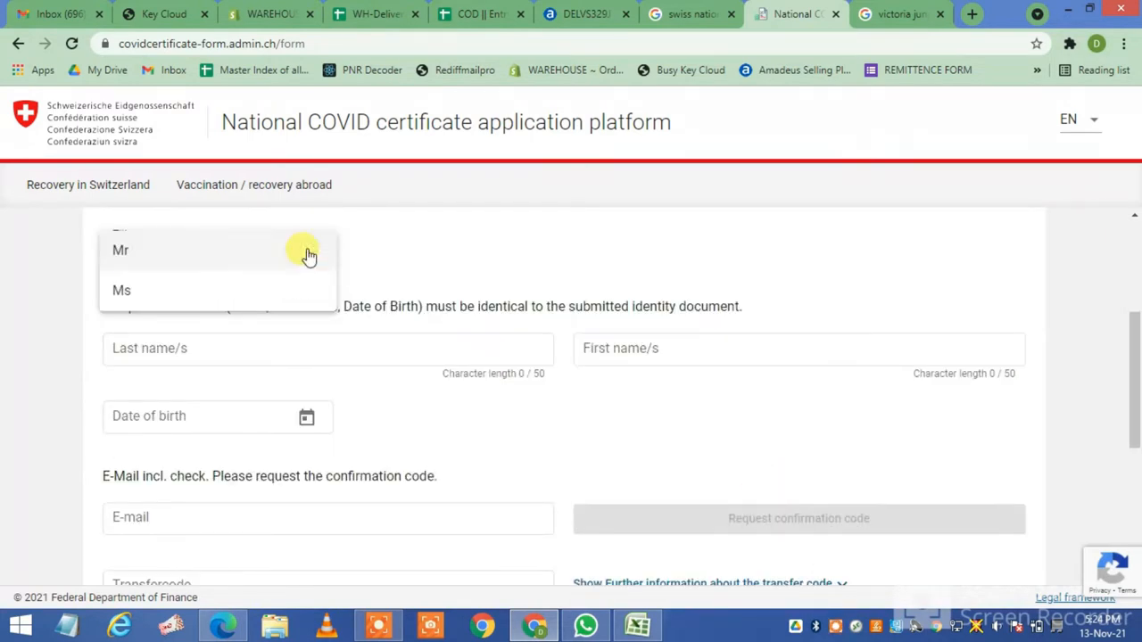
pyautogui.moveTo(164, 254)
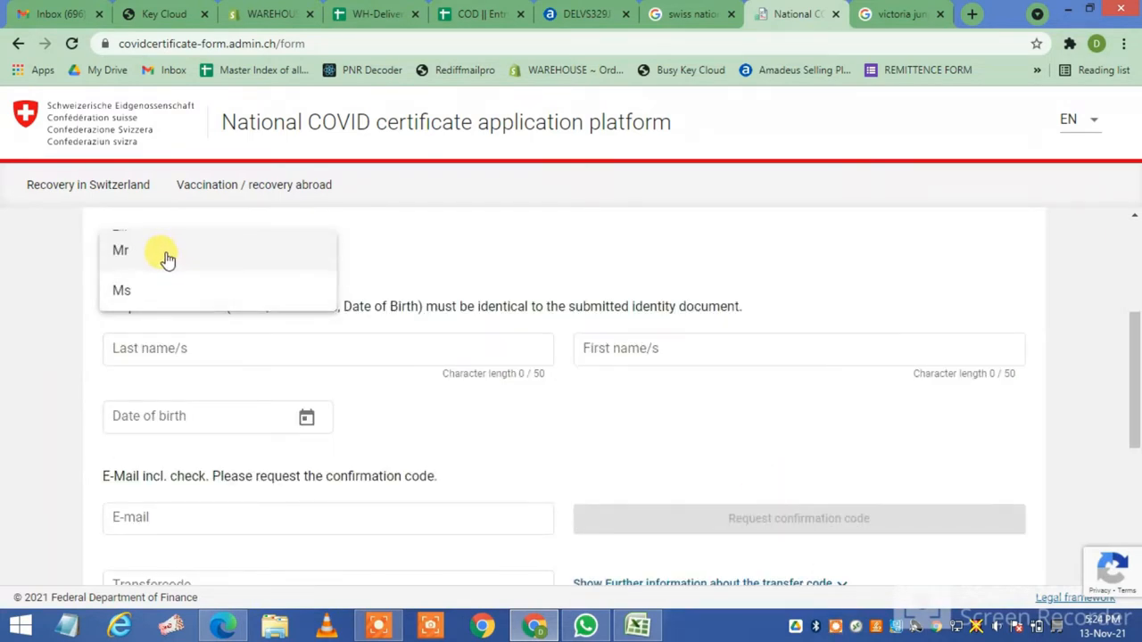
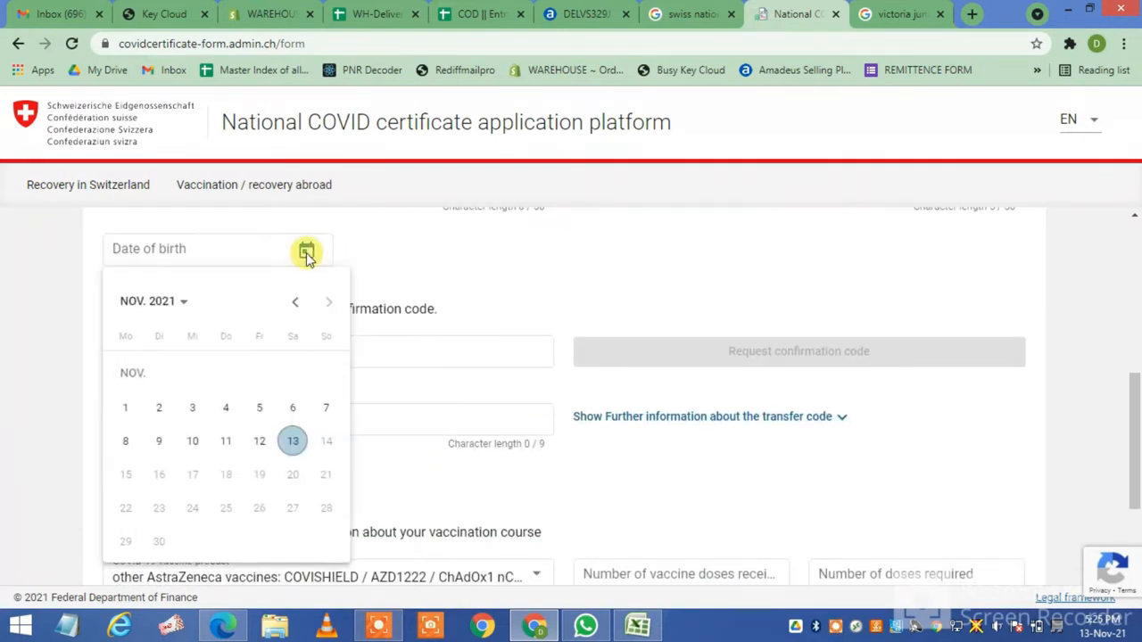
pyautogui.click(146, 300)
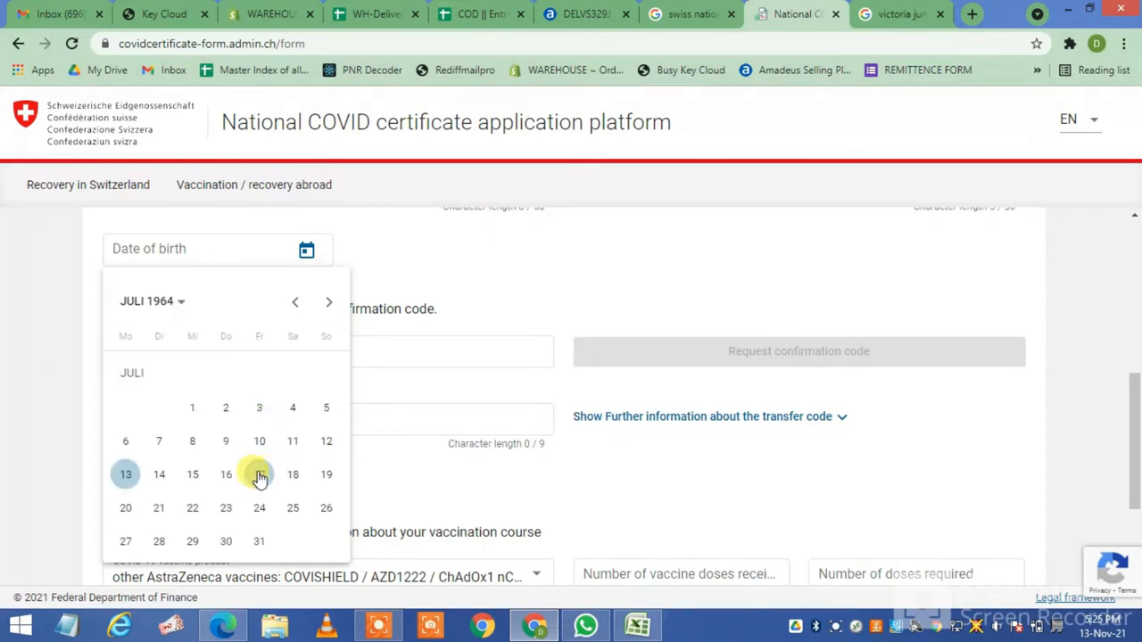
pyautogui.click(224, 474)
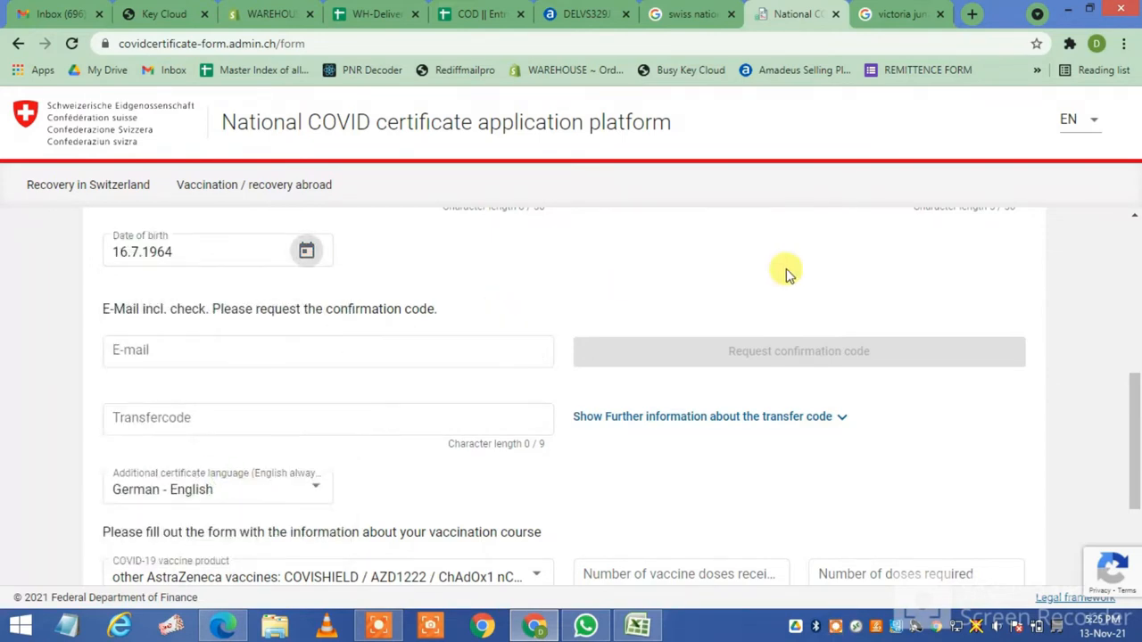
pyautogui.scroll(-3)
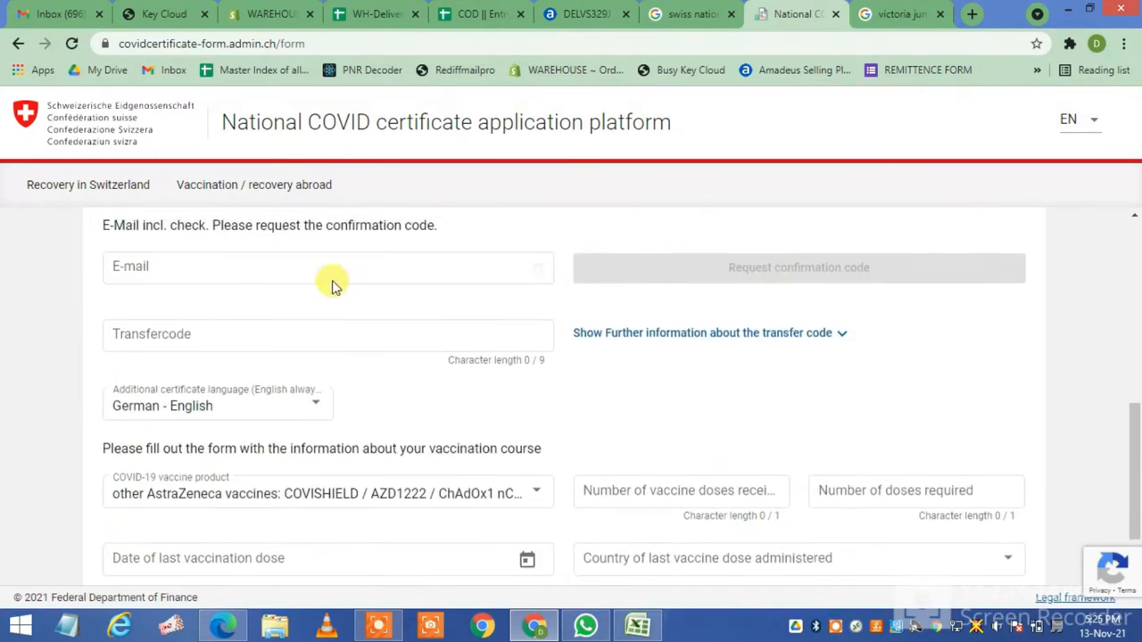
pyautogui.click(328, 267)
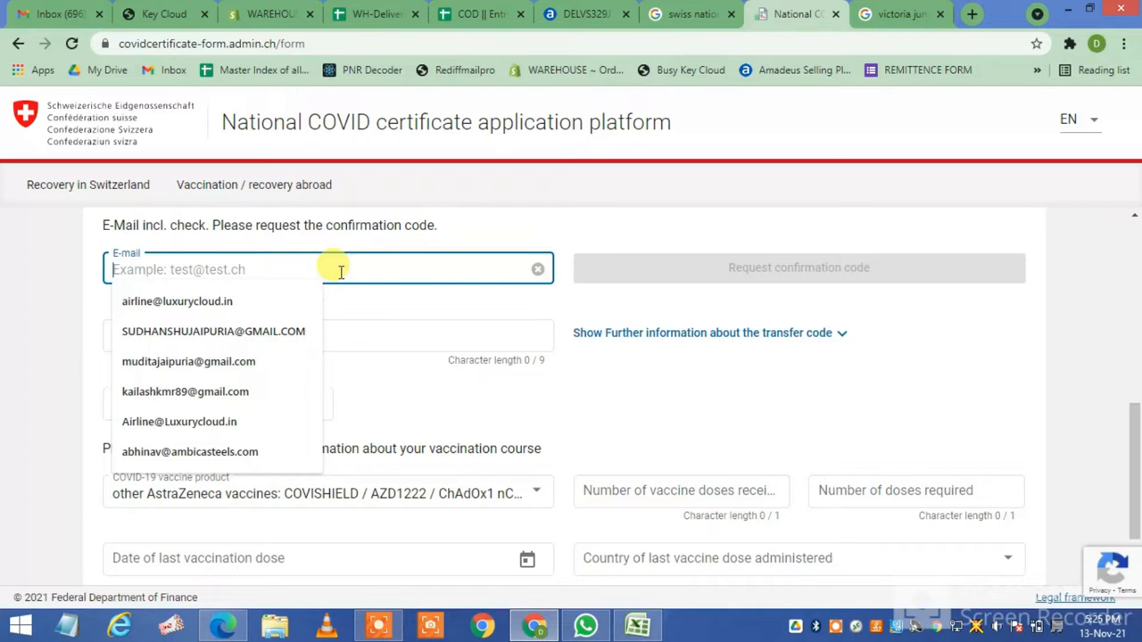
# Step: Fill in the suggested e-mail address and request a confirmation code
pyautogui.click(176, 300)
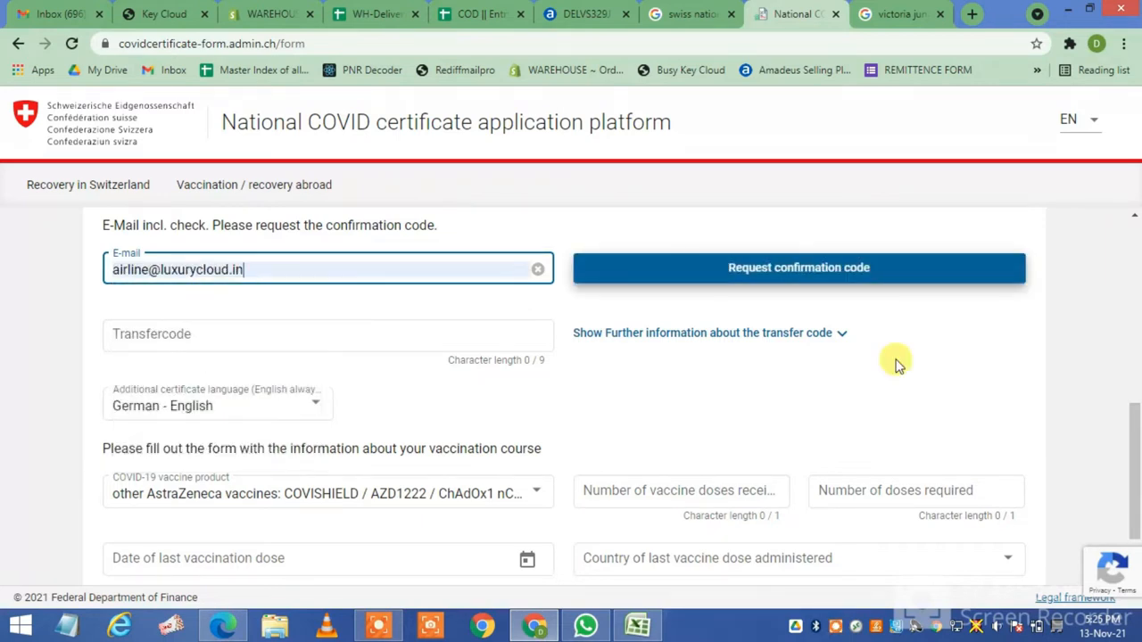
pyautogui.scroll(-3)
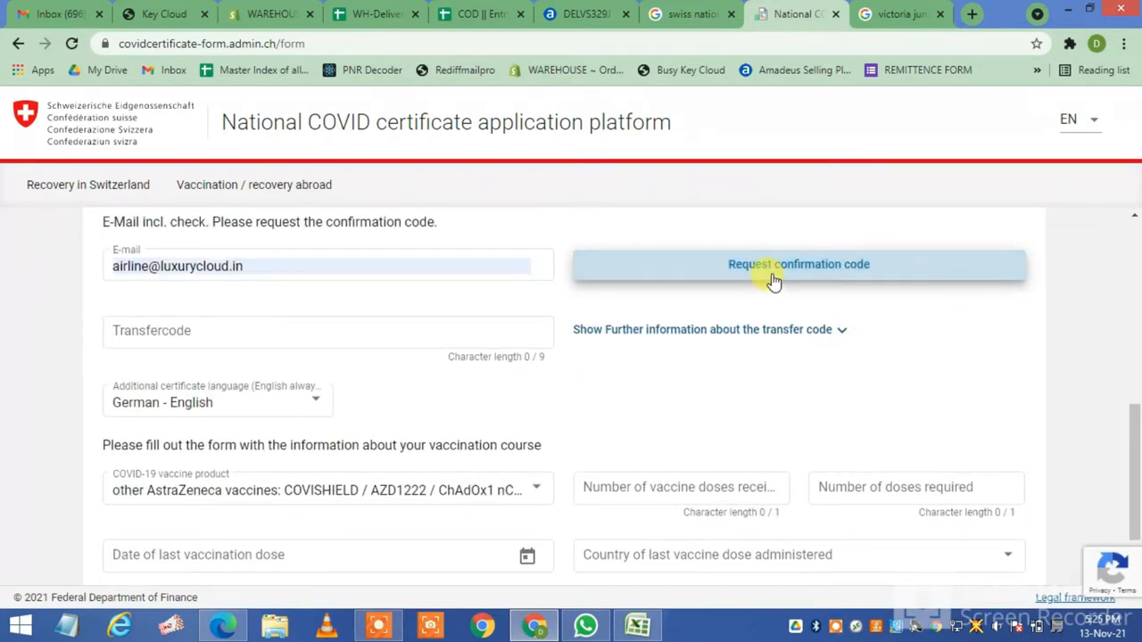
pyautogui.click(797, 264)
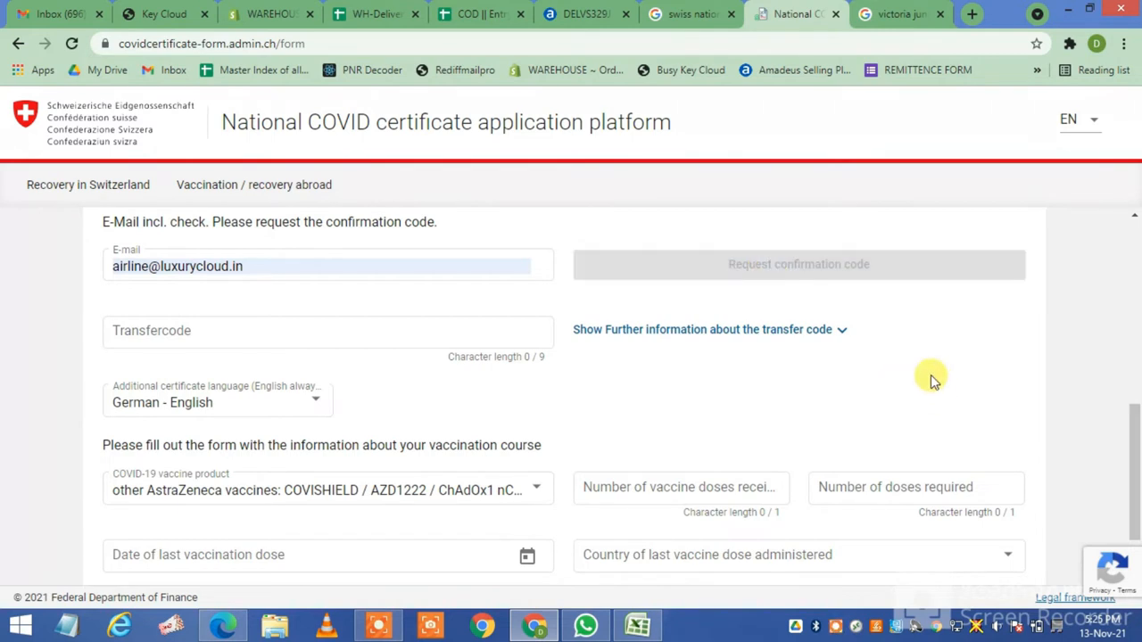
pyautogui.click(797, 264)
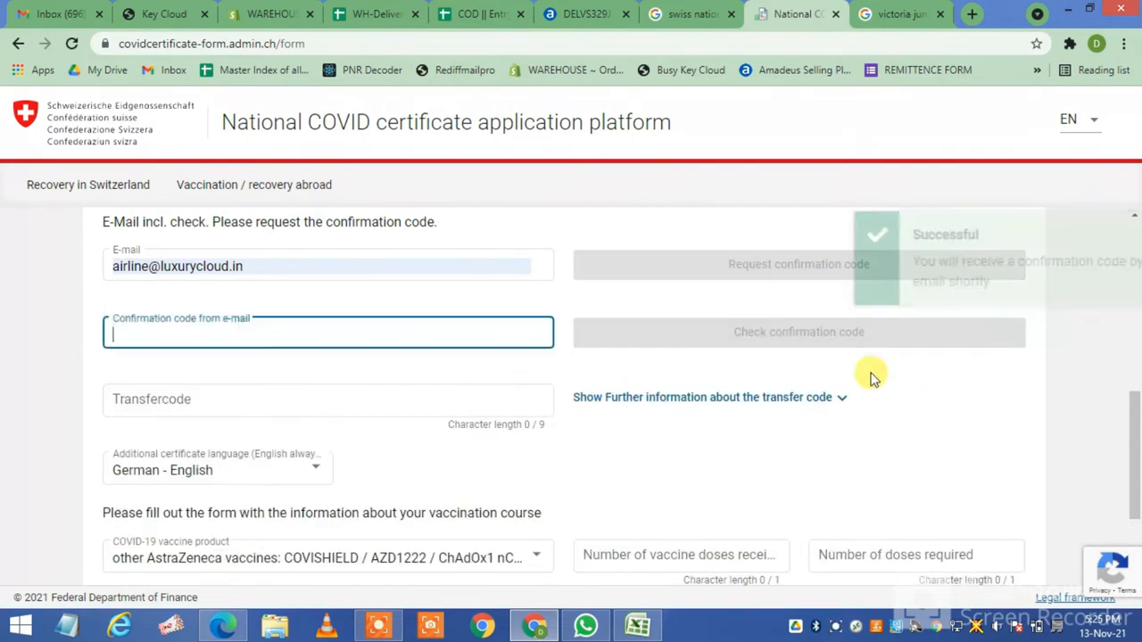
pyautogui.click(797, 264)
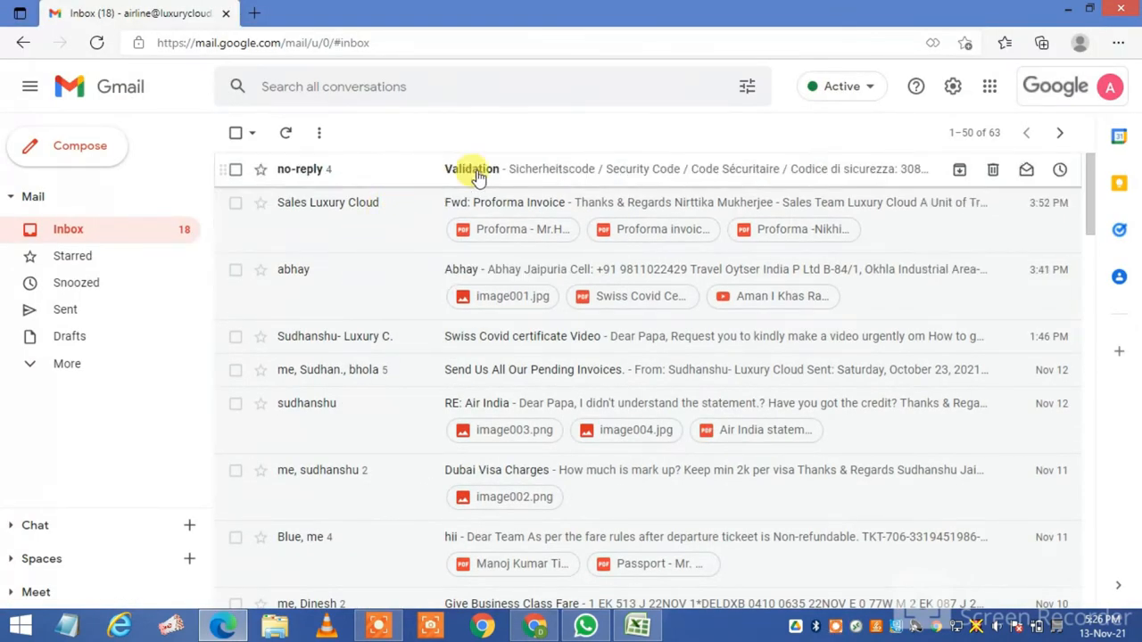
pyautogui.moveTo(931, 150)
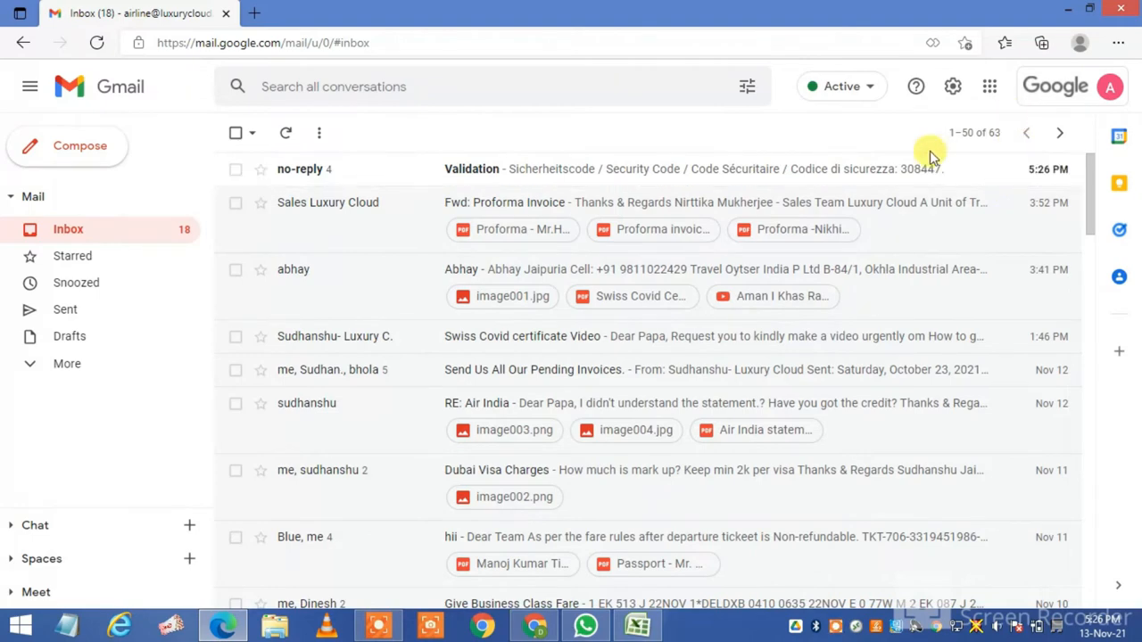
pyautogui.moveTo(927, 143)
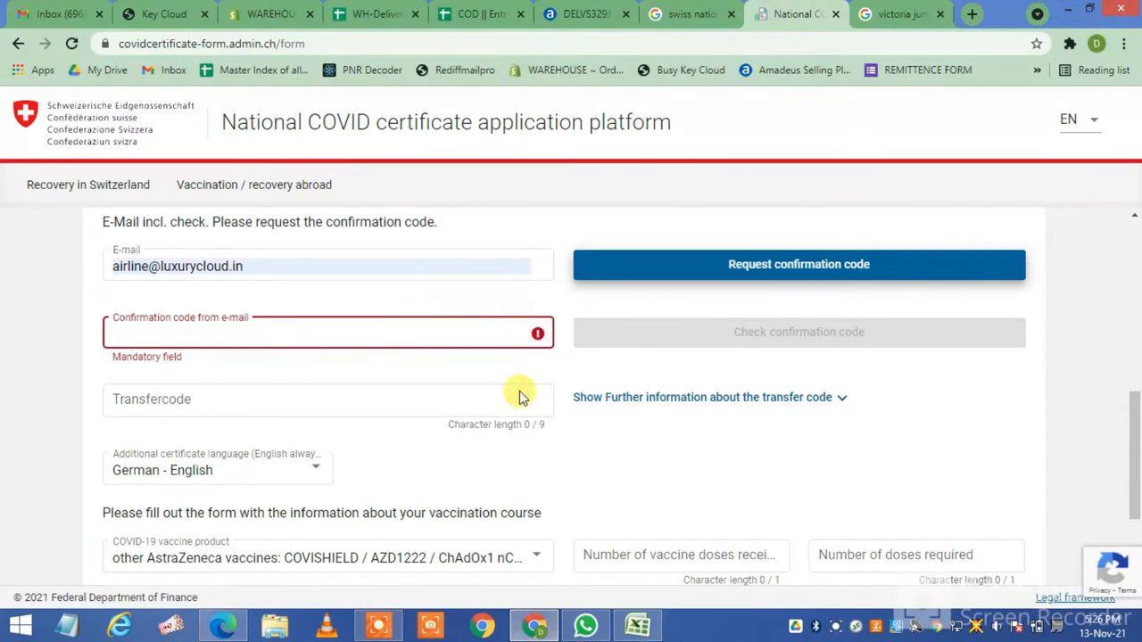
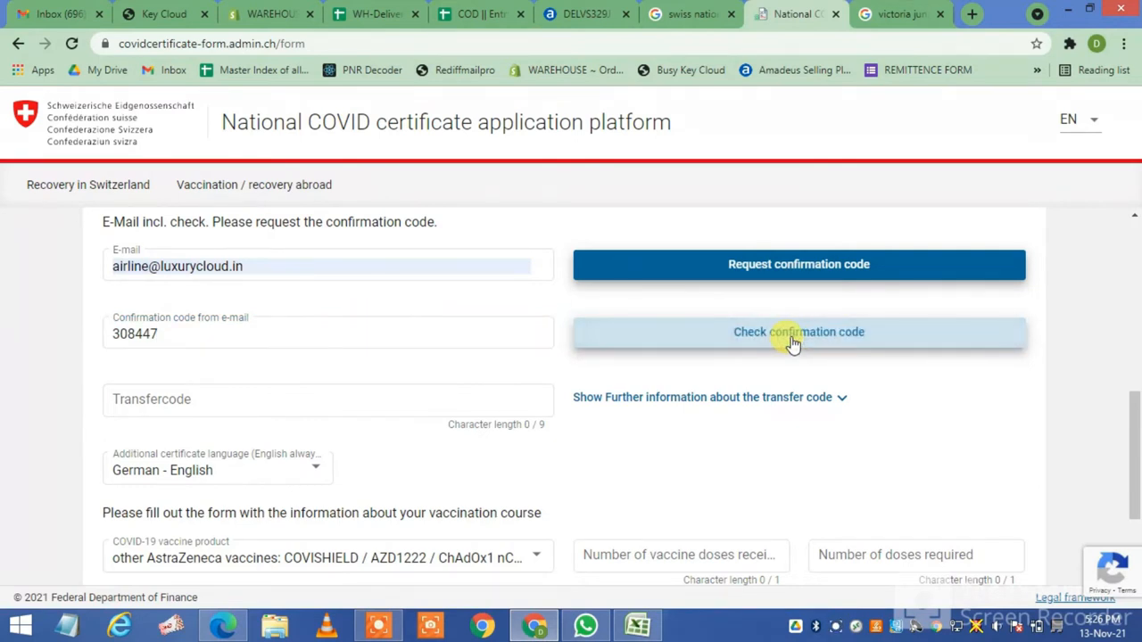
pyautogui.click(799, 331)
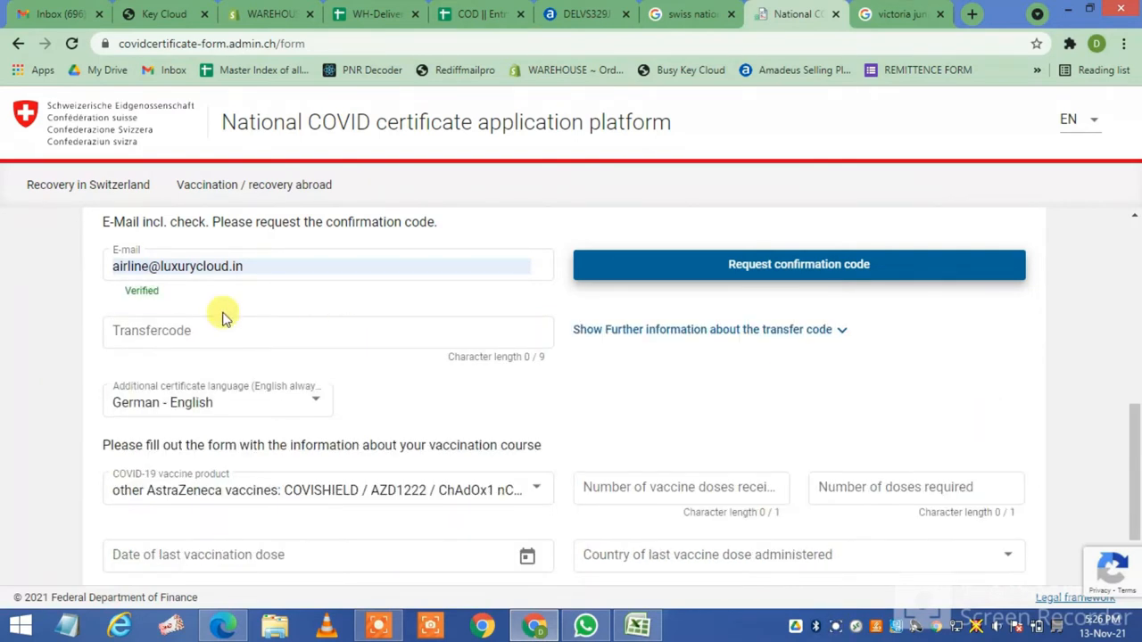
pyautogui.moveTo(218, 310)
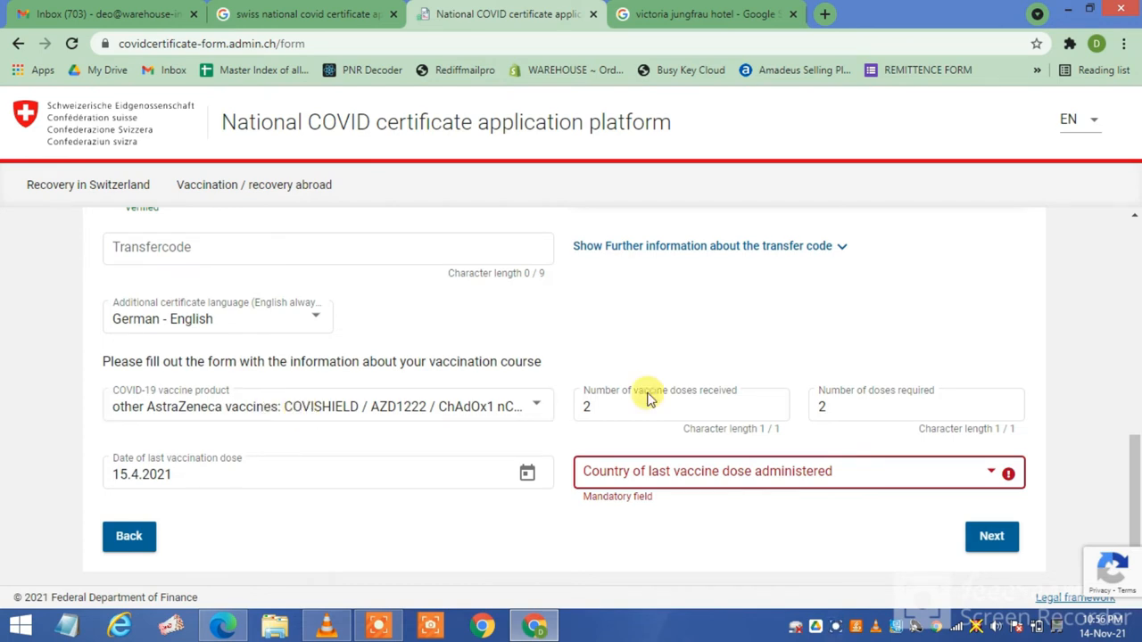
# Step: Confirm 2 doses received and keep the last dose date 15.4.2021
pyautogui.click(681, 407)
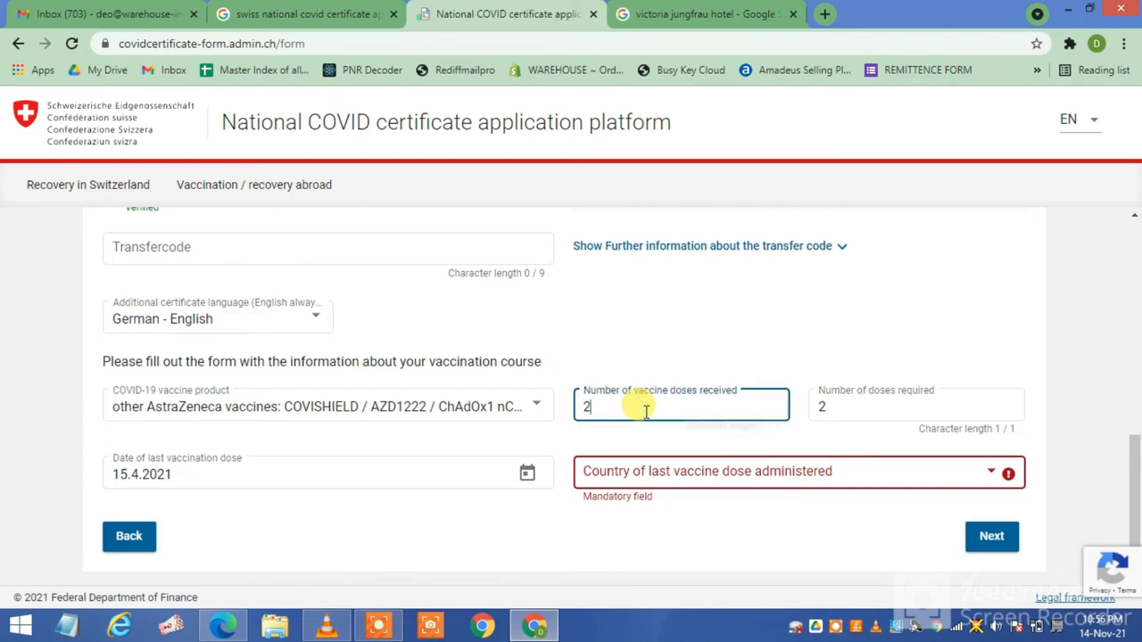
pyautogui.click(917, 406)
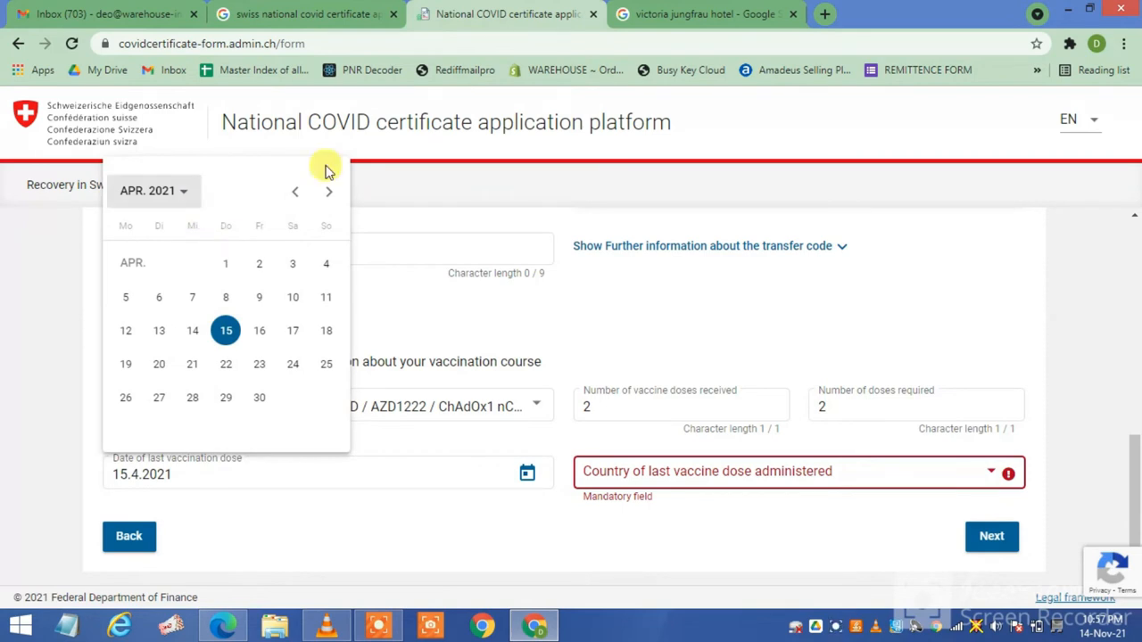
pyautogui.click(328, 191)
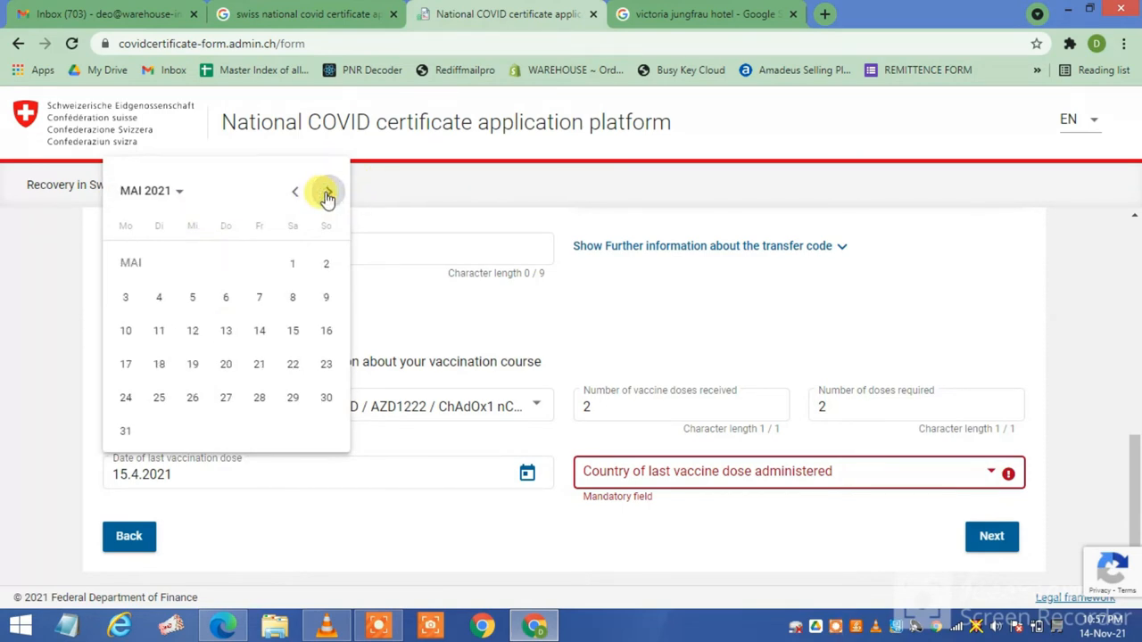
pyautogui.click(294, 191)
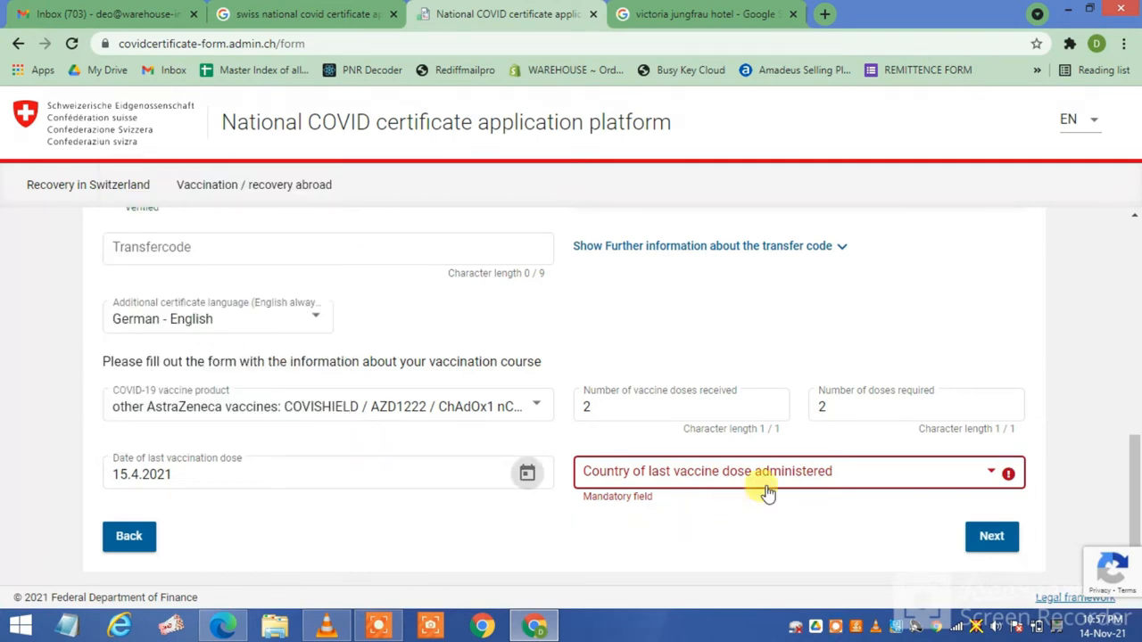
# Step: Set India as country of last vaccine dose and continue to file upload
pyautogui.click(794, 470)
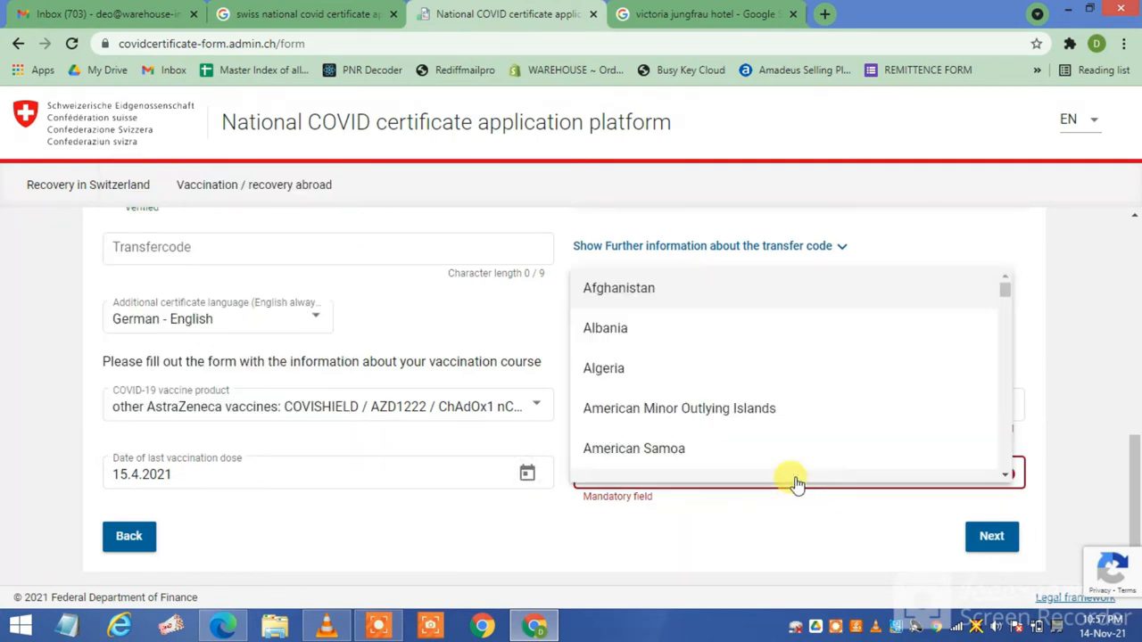
pyautogui.scroll(-3)
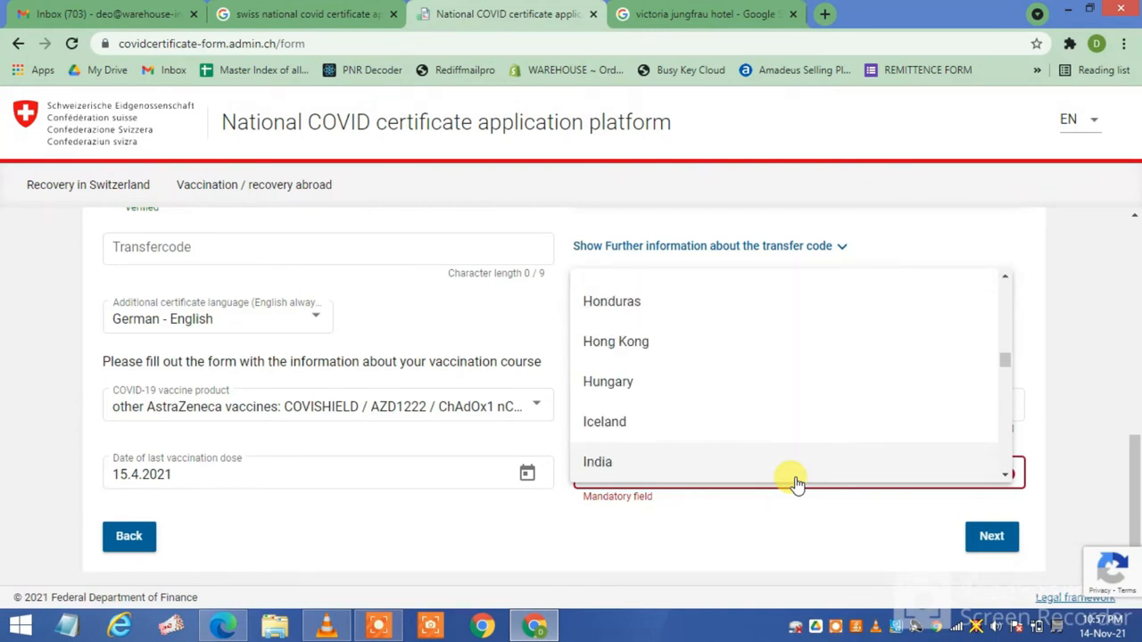
pyautogui.click(596, 460)
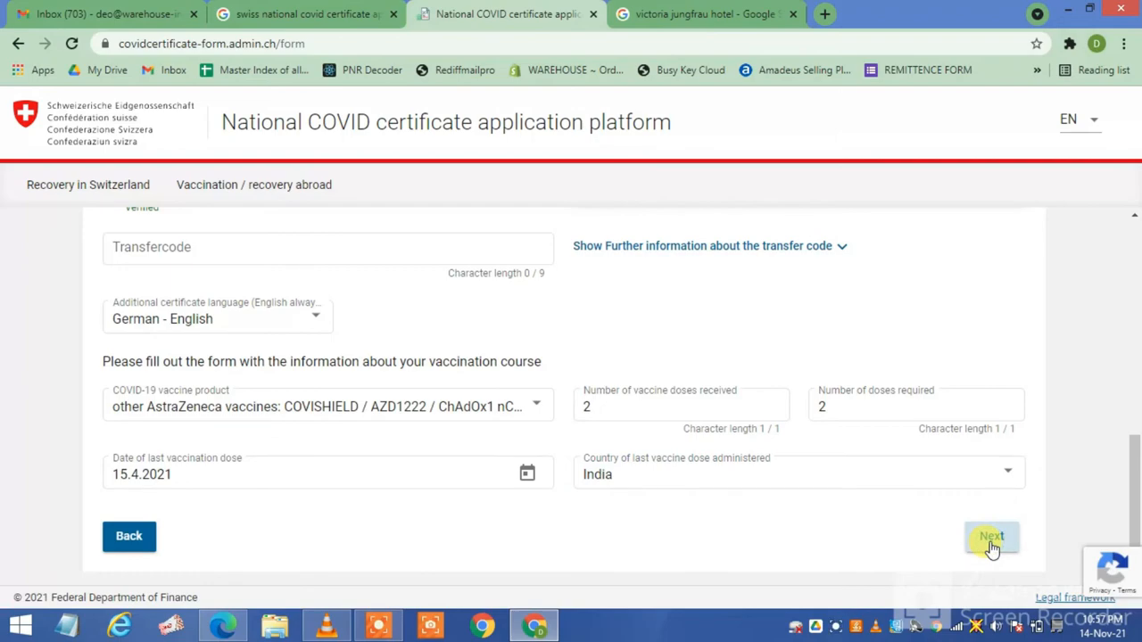
pyautogui.click(992, 535)
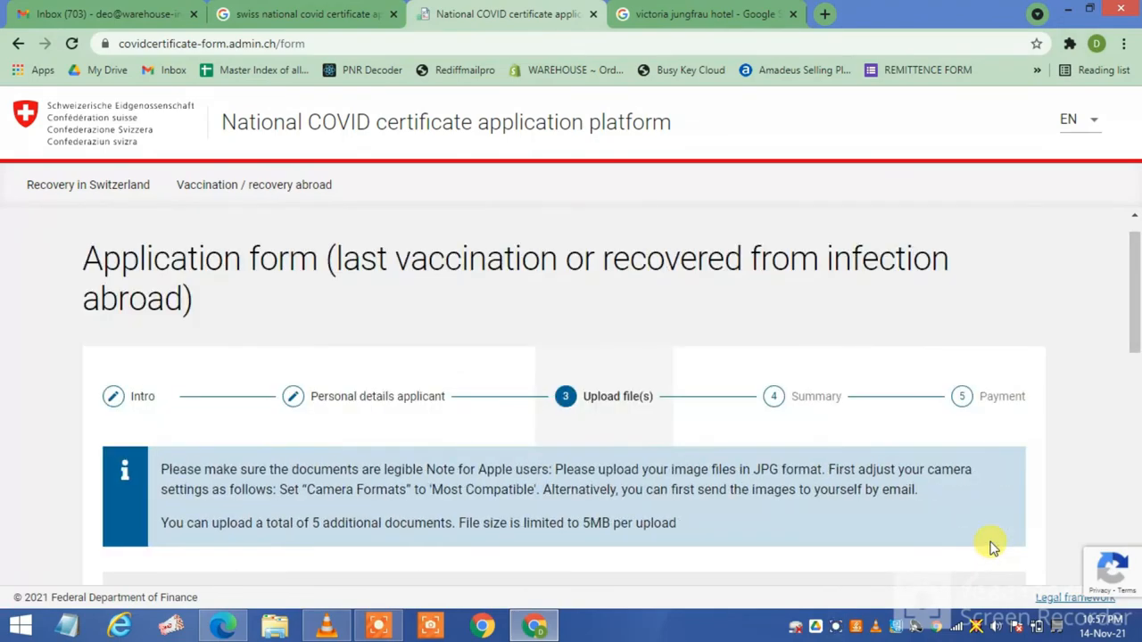
# Step: Upload the passport PDF as the identity card document
pyautogui.scroll(-3)
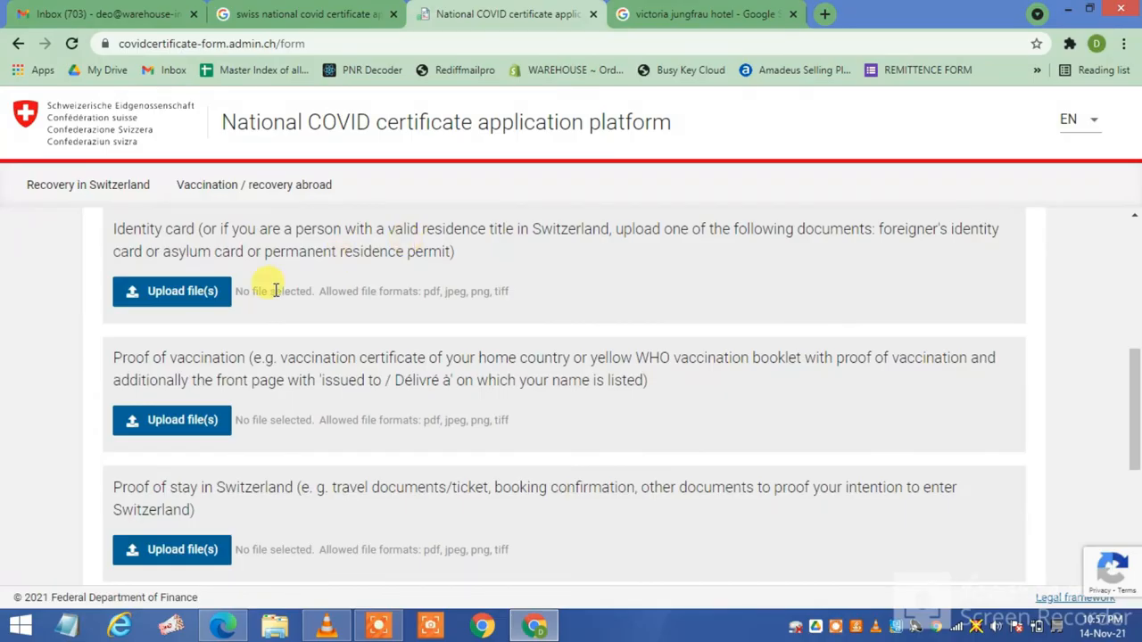
pyautogui.moveTo(171, 290)
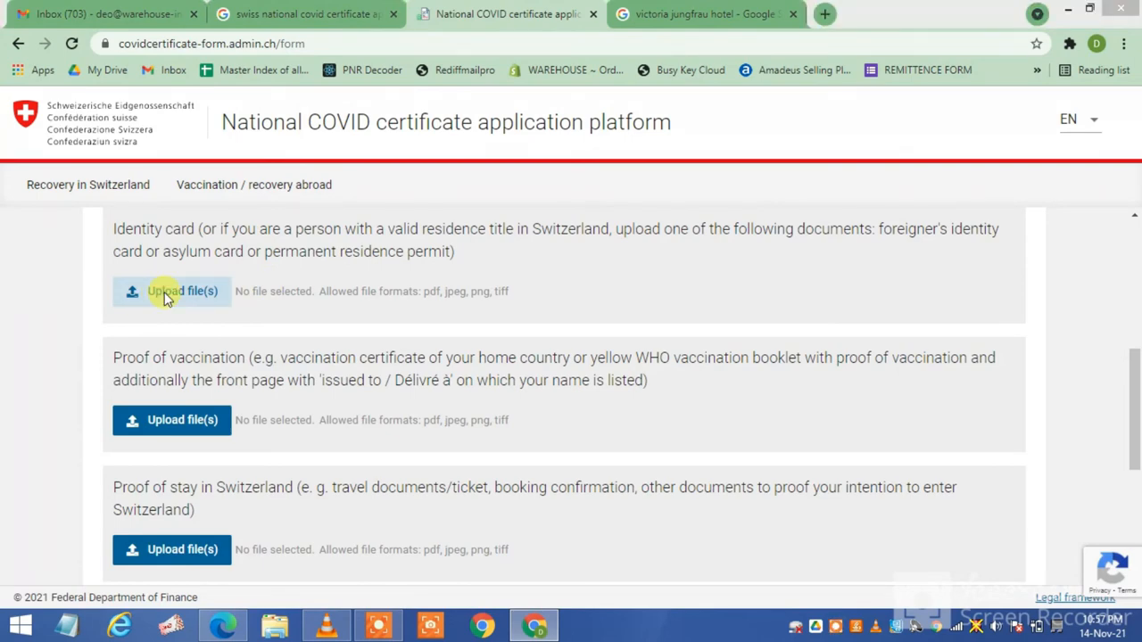
pyautogui.click(171, 291)
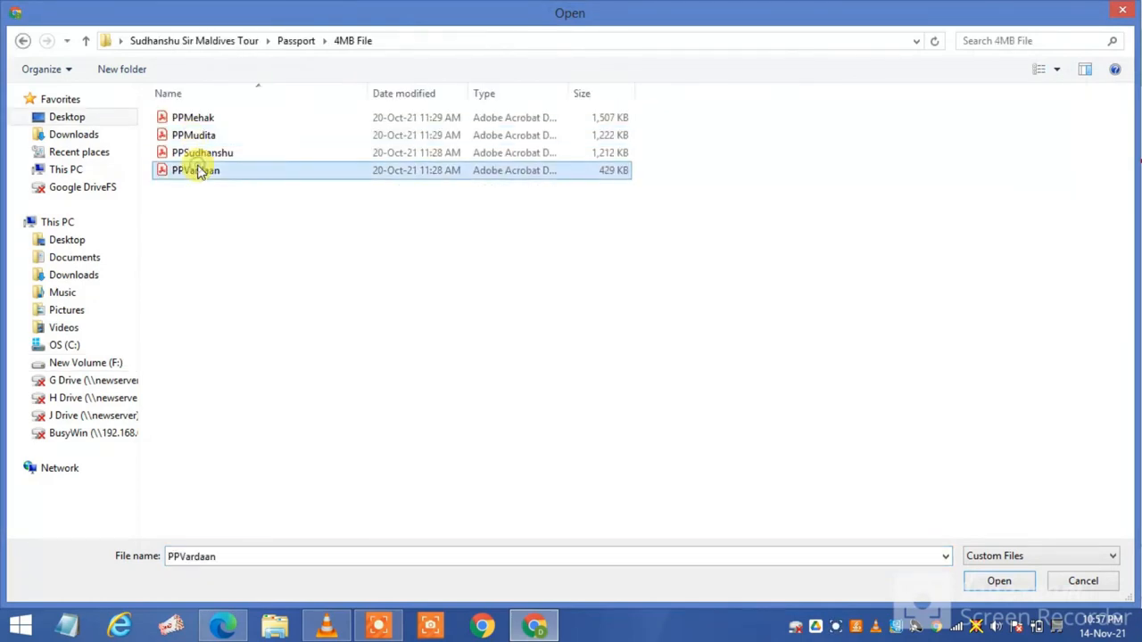
pyautogui.click(203, 154)
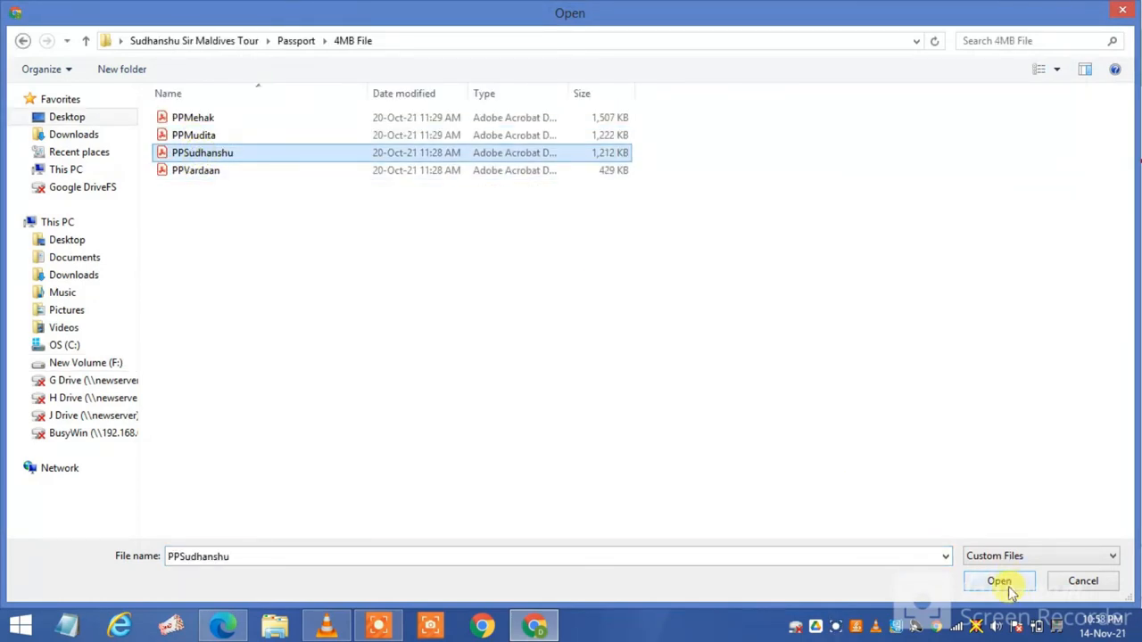
pyautogui.click(999, 581)
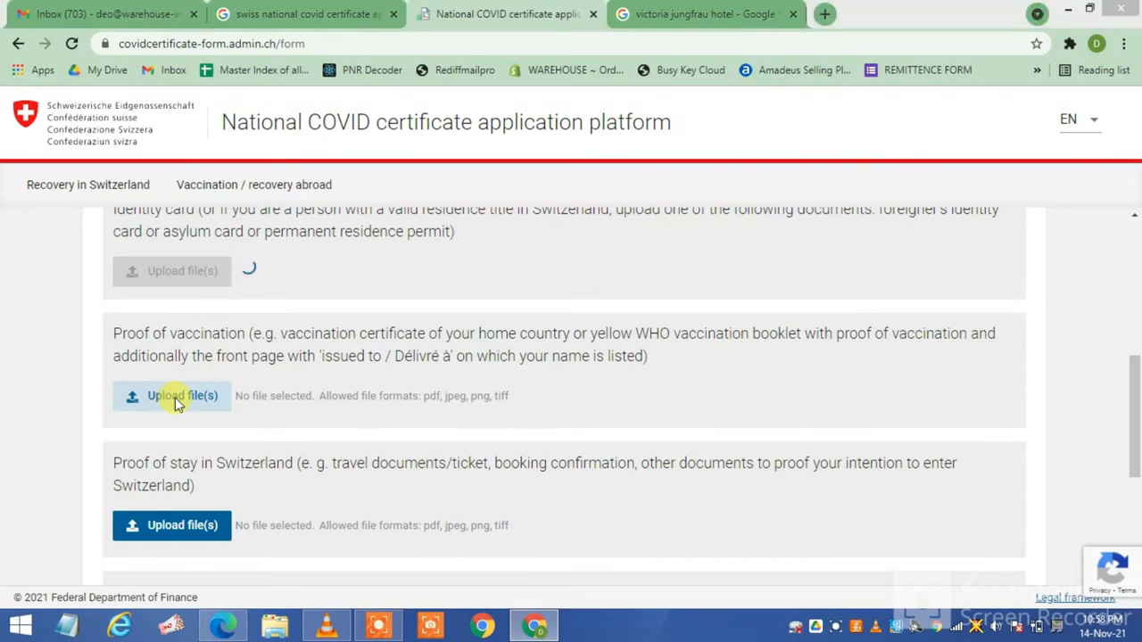
# Step: Upload the vaccine certificate PDF as proof of vaccination and begin the proof of stay upload
pyautogui.click(171, 396)
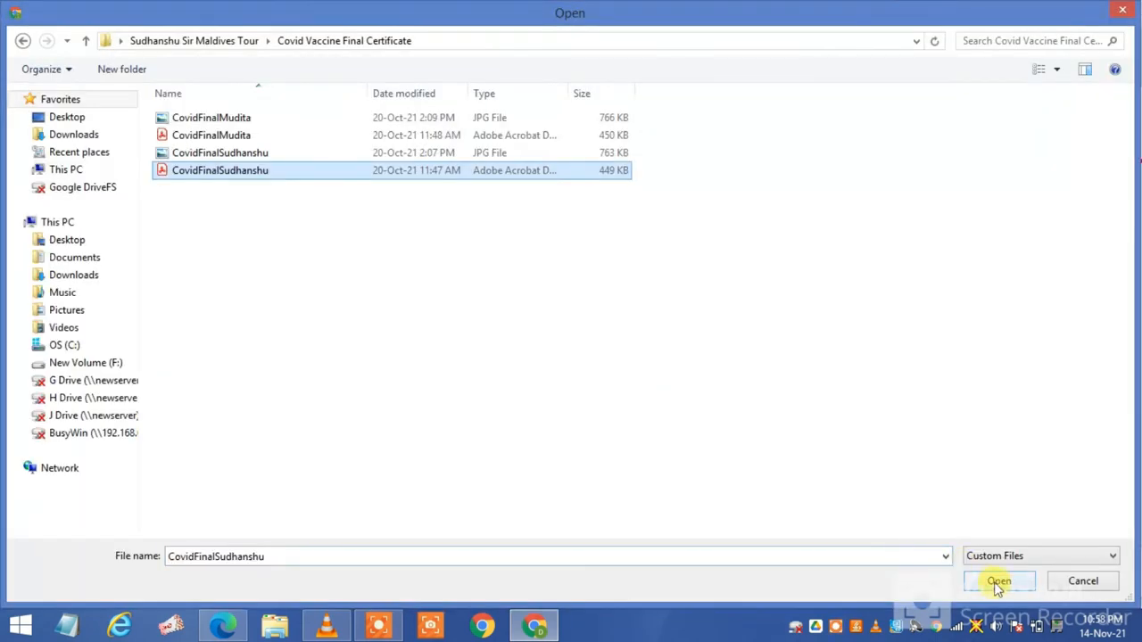
pyautogui.click(999, 582)
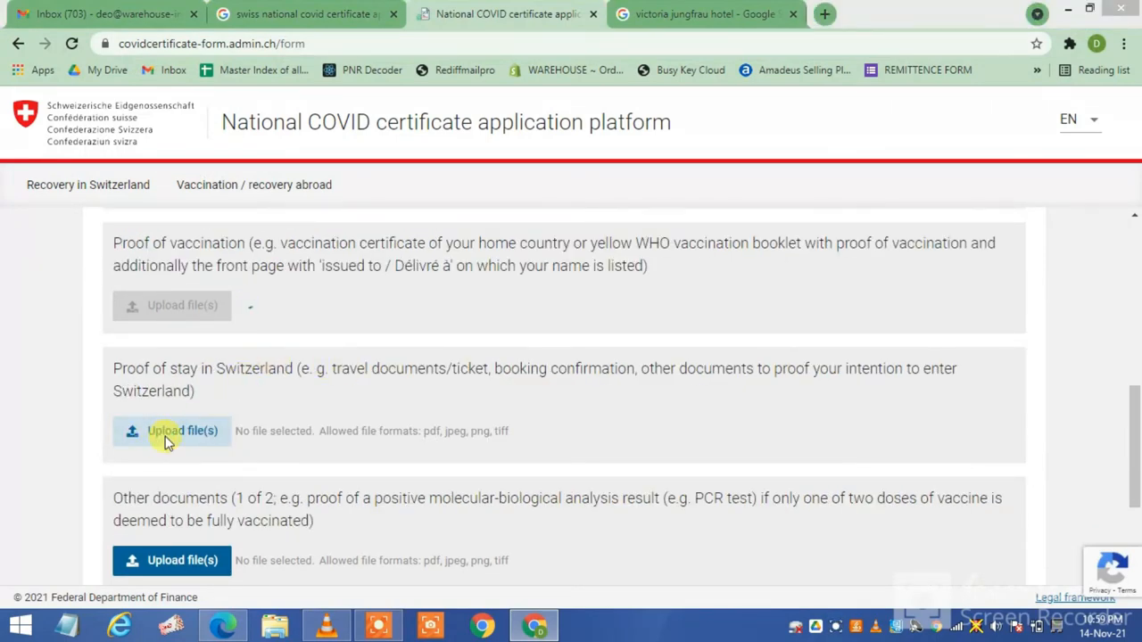
pyautogui.click(182, 430)
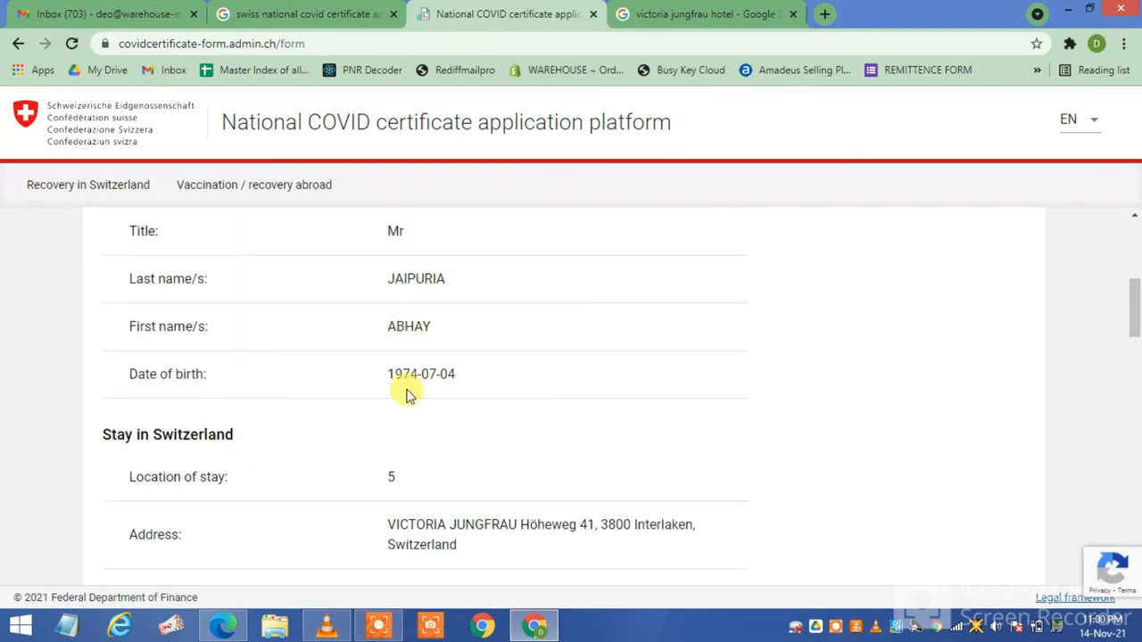
# Step: Review the summary, order the application and continue to Postfinance payment for CHF 30.00
pyautogui.scroll(-3)
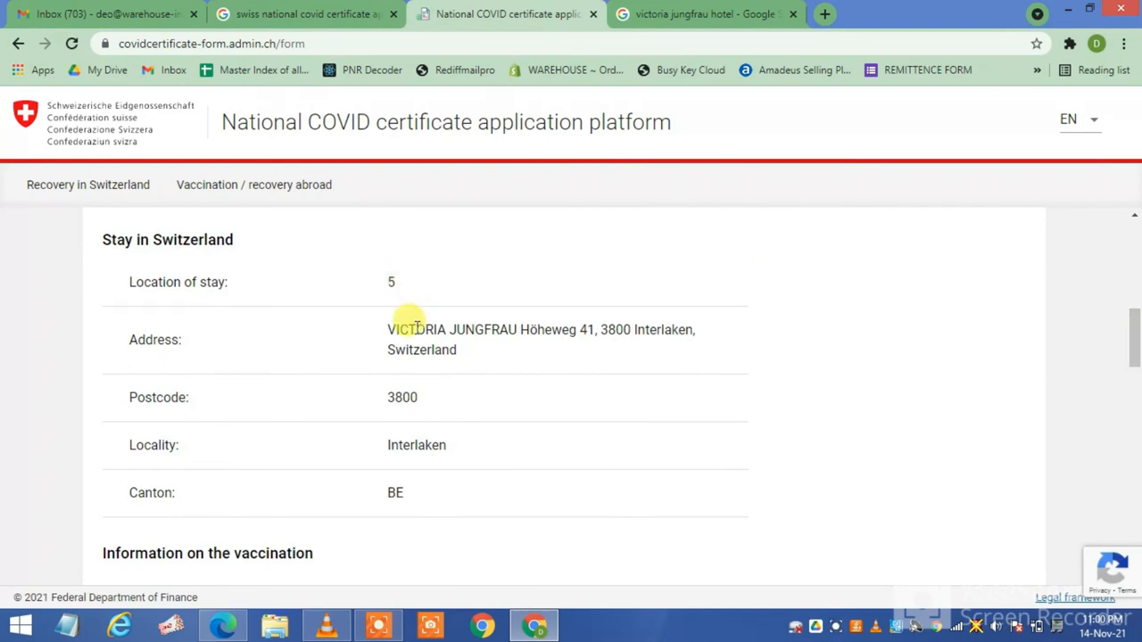
pyautogui.scroll(-3)
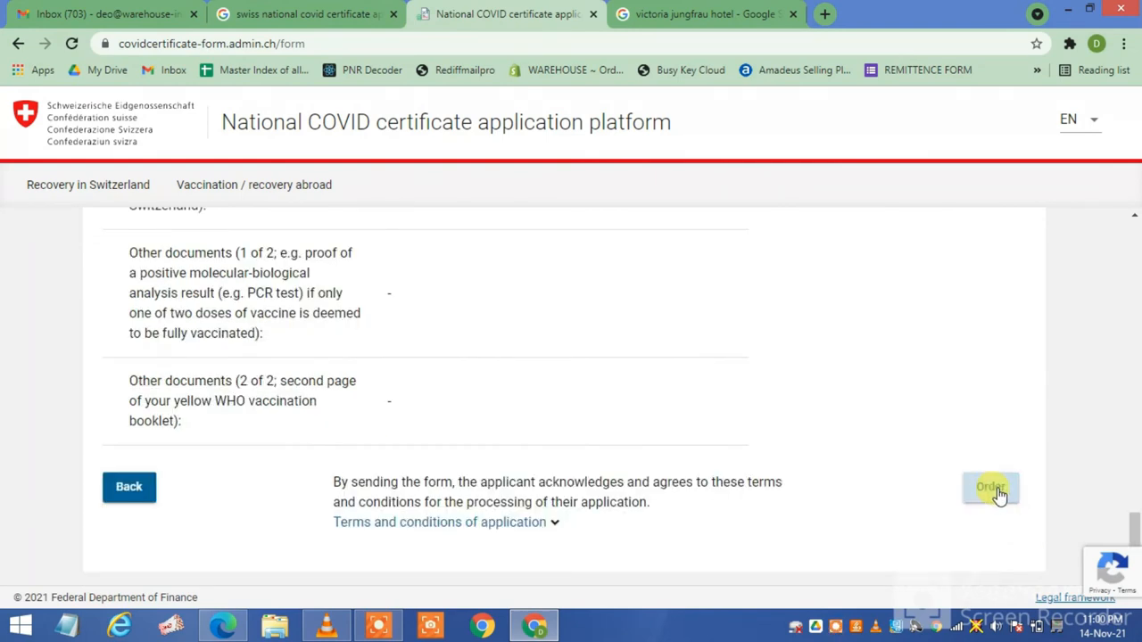
pyautogui.click(990, 487)
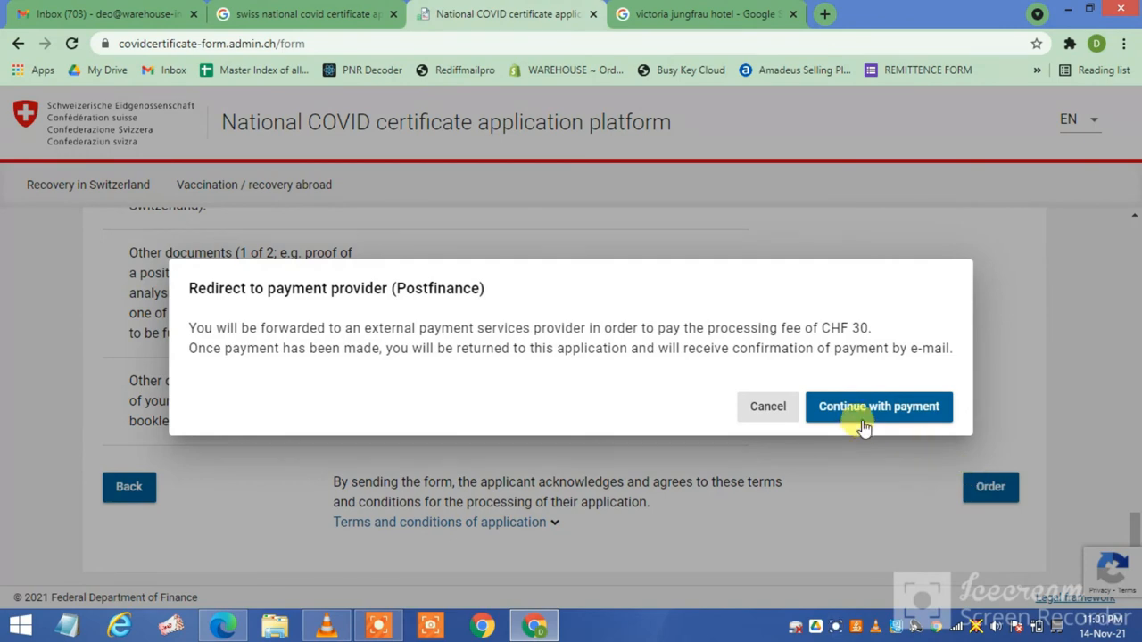
pyautogui.click(877, 407)
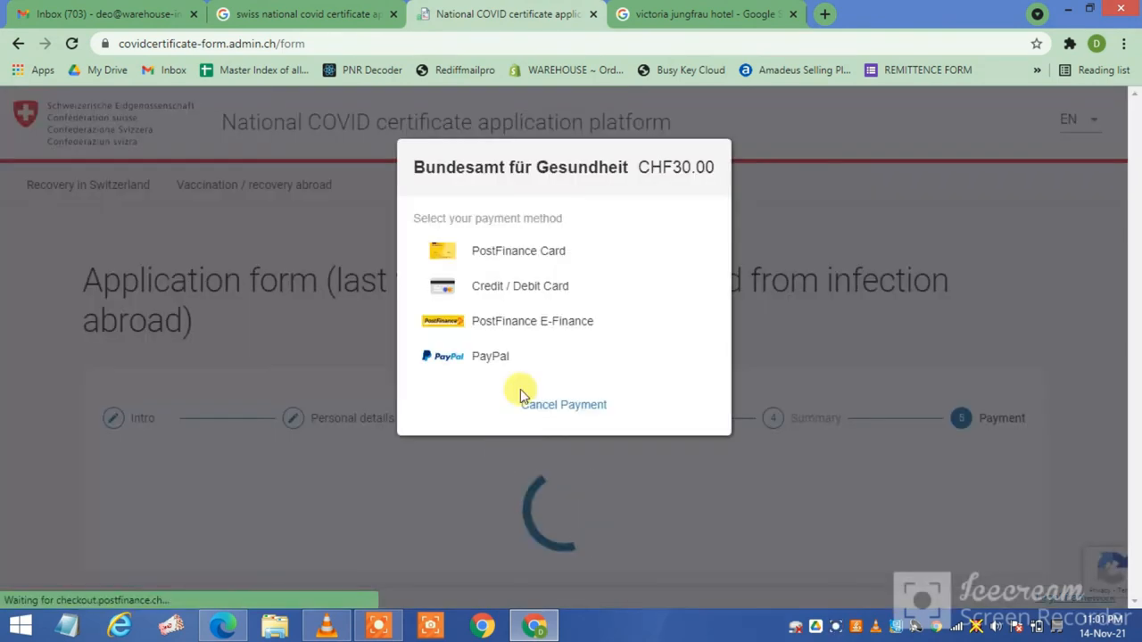